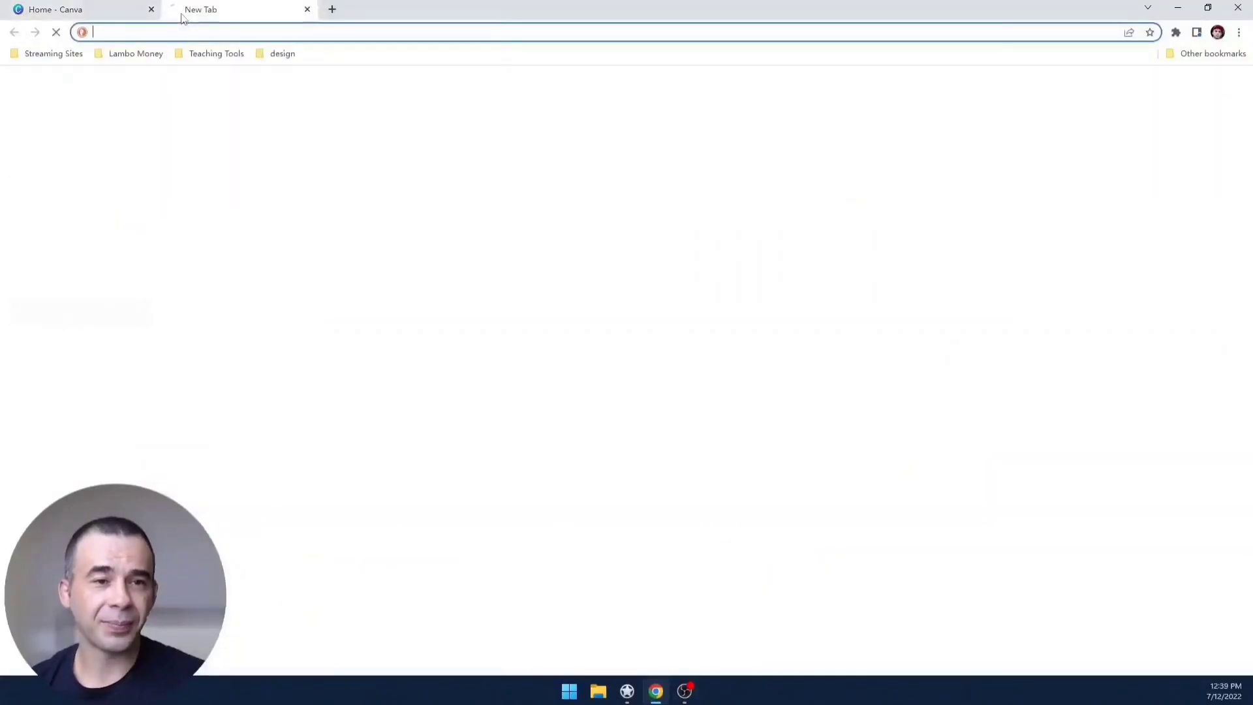
# Step: Open the Print Handwriting Practice site from the Teaching Tools bookmark folder
pyautogui.click(217, 53)
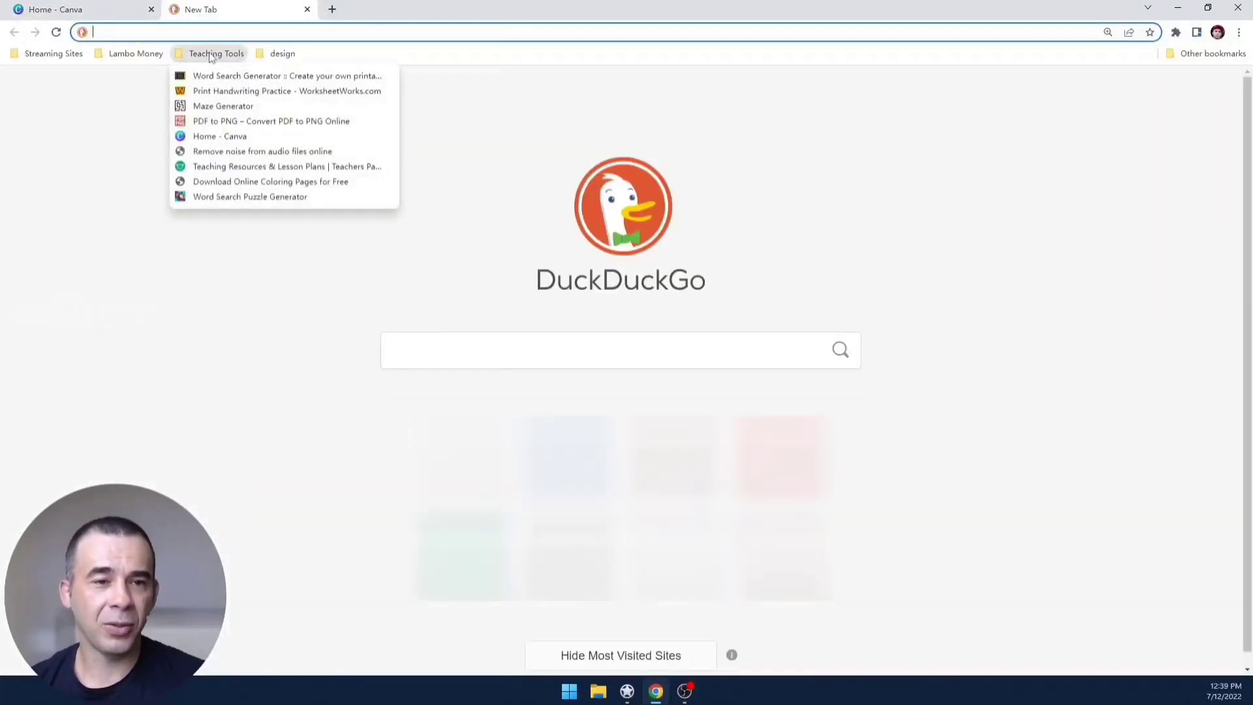
pyautogui.moveTo(230, 99)
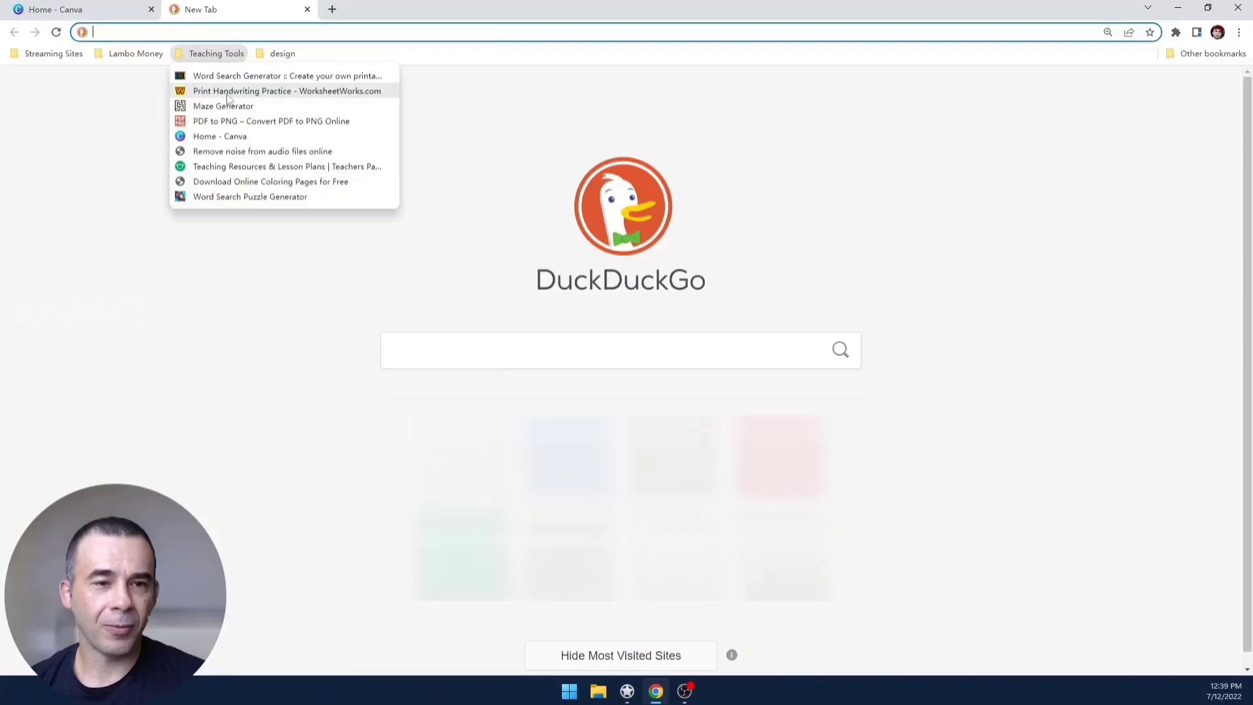
pyautogui.click(288, 92)
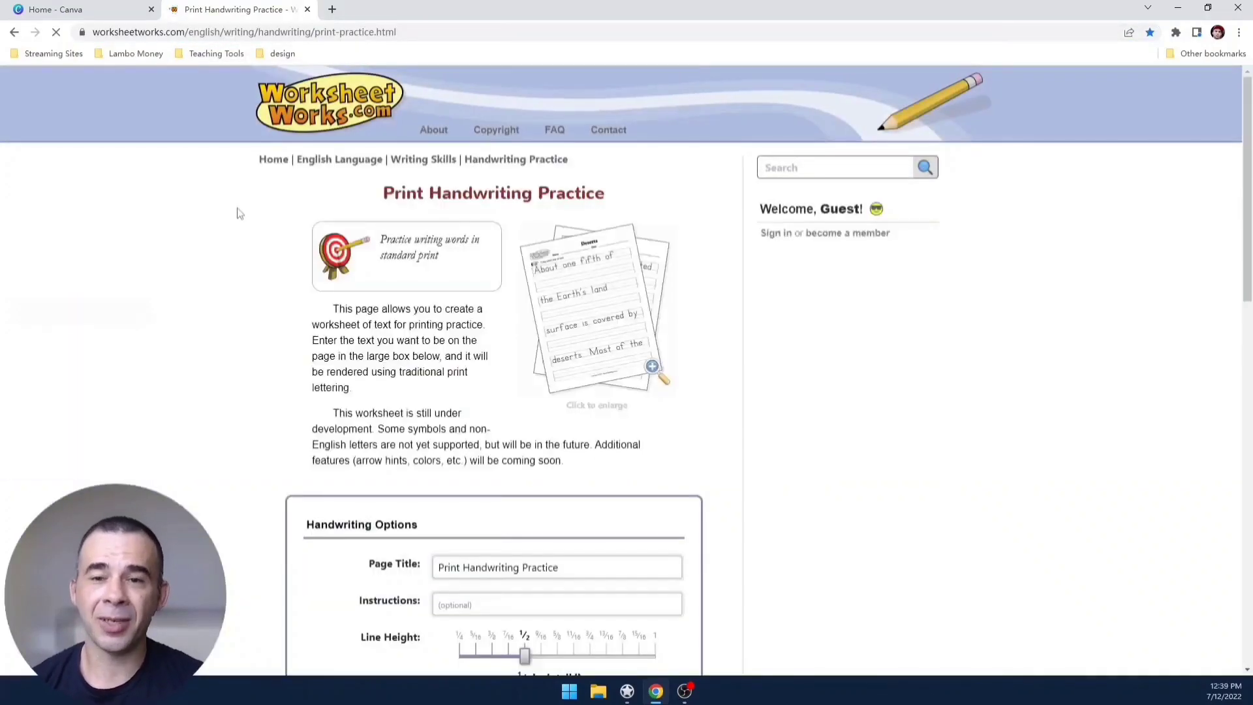
pyautogui.scroll(-3)
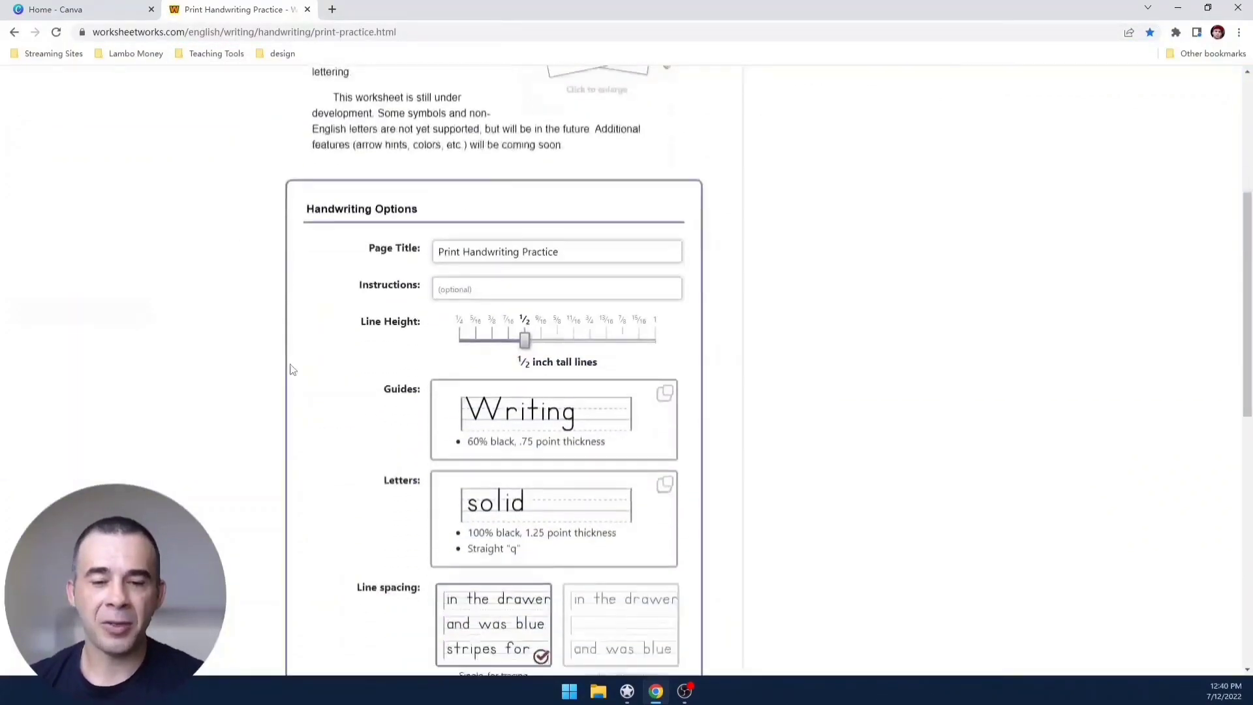
pyautogui.scroll(3)
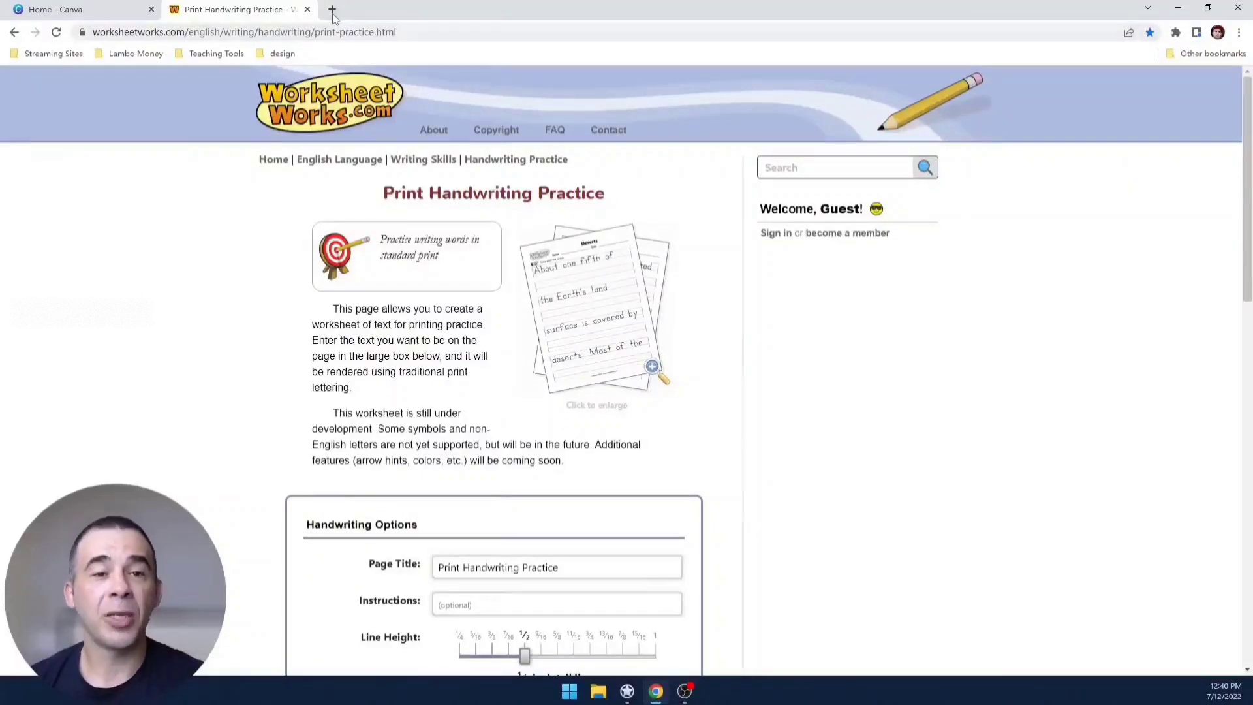
# Step: Open the PDF to PNG converter site in a new browser tab
pyautogui.click(332, 8)
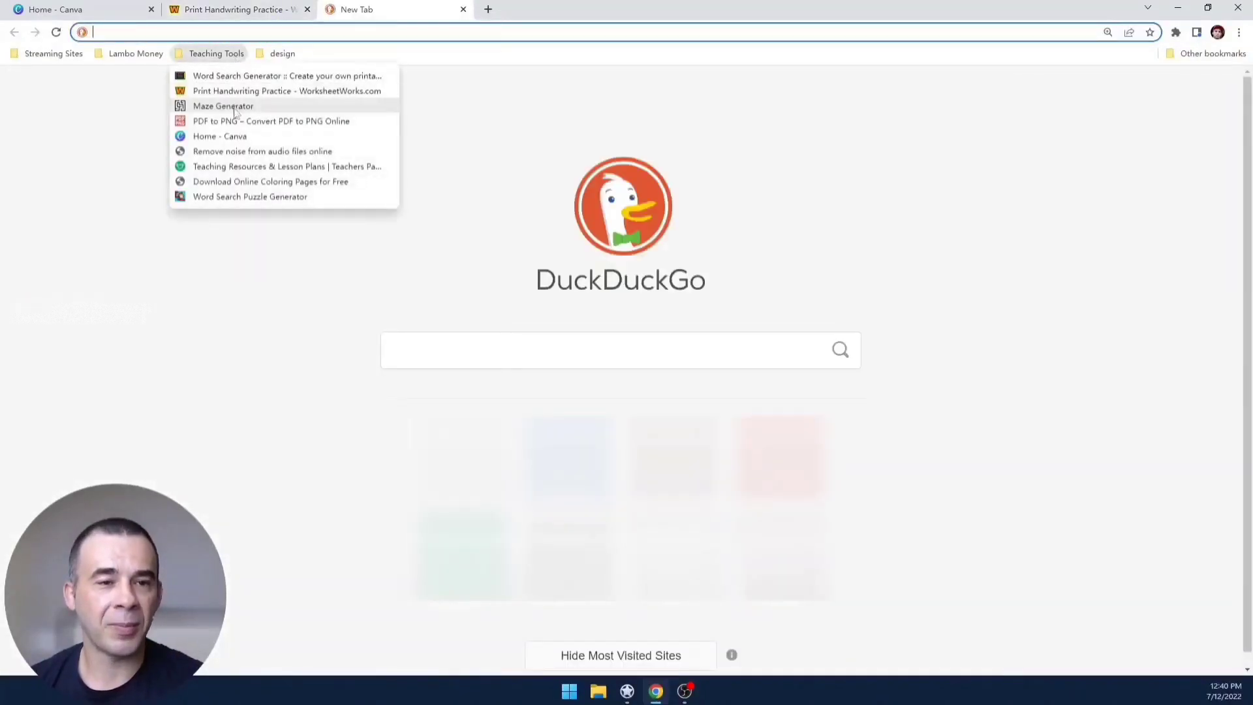
pyautogui.click(270, 120)
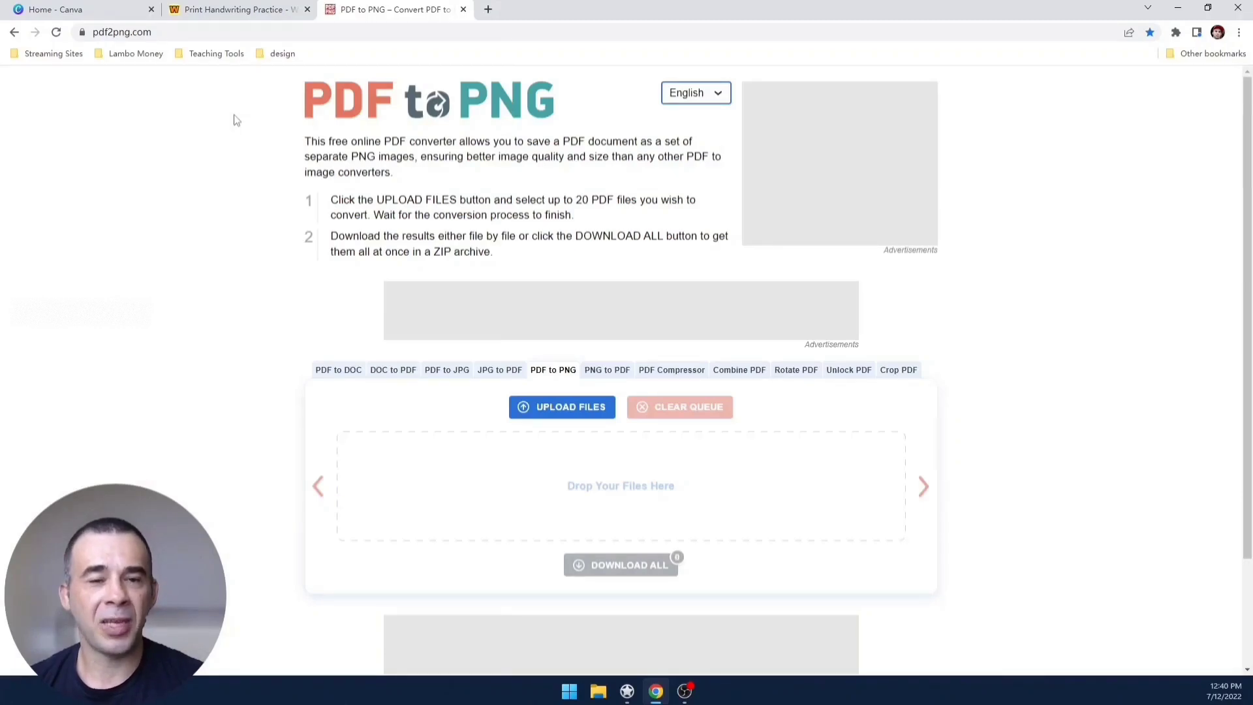
# Step: From the Canva home page, create a new blank A4 document
pyautogui.click(49, 9)
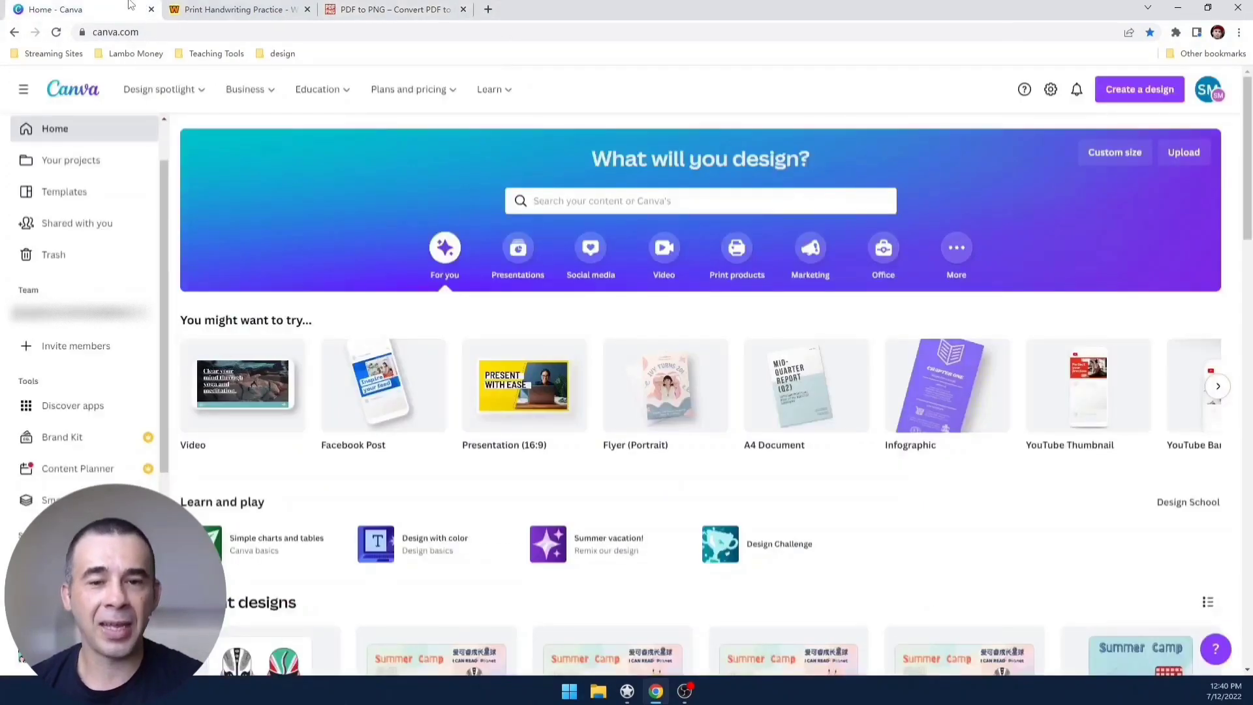
pyautogui.moveTo(395, 487)
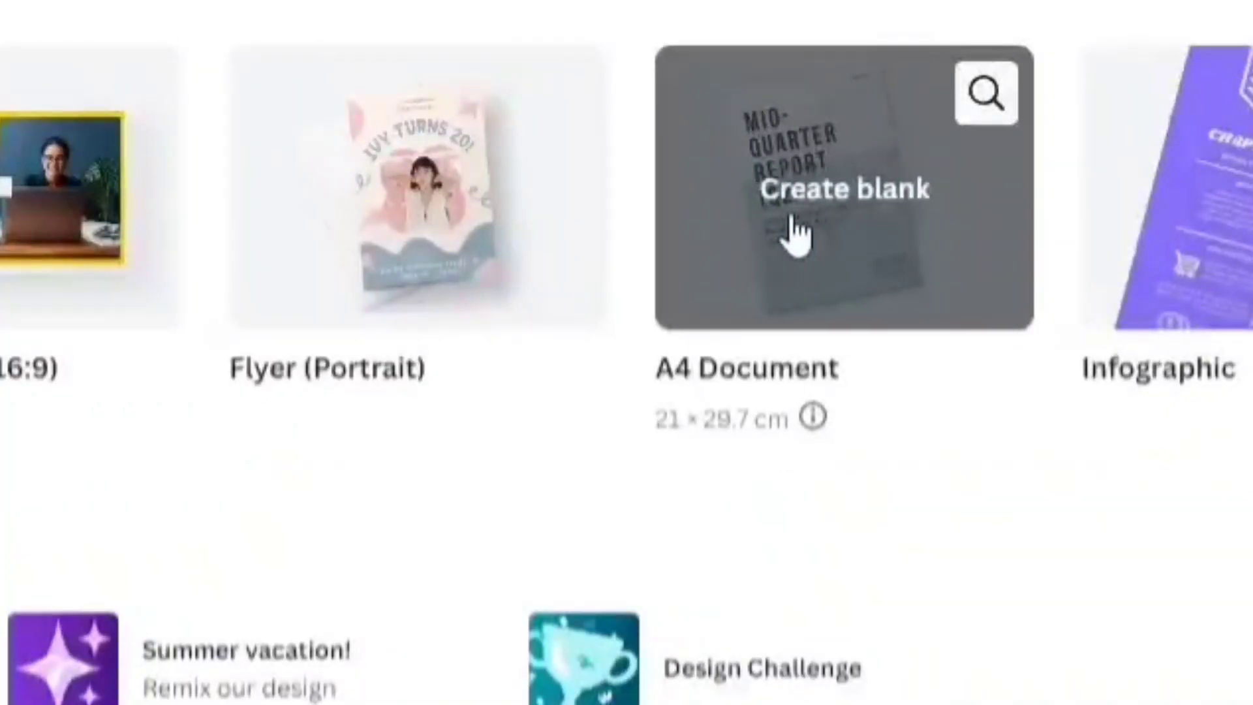
pyautogui.click(846, 191)
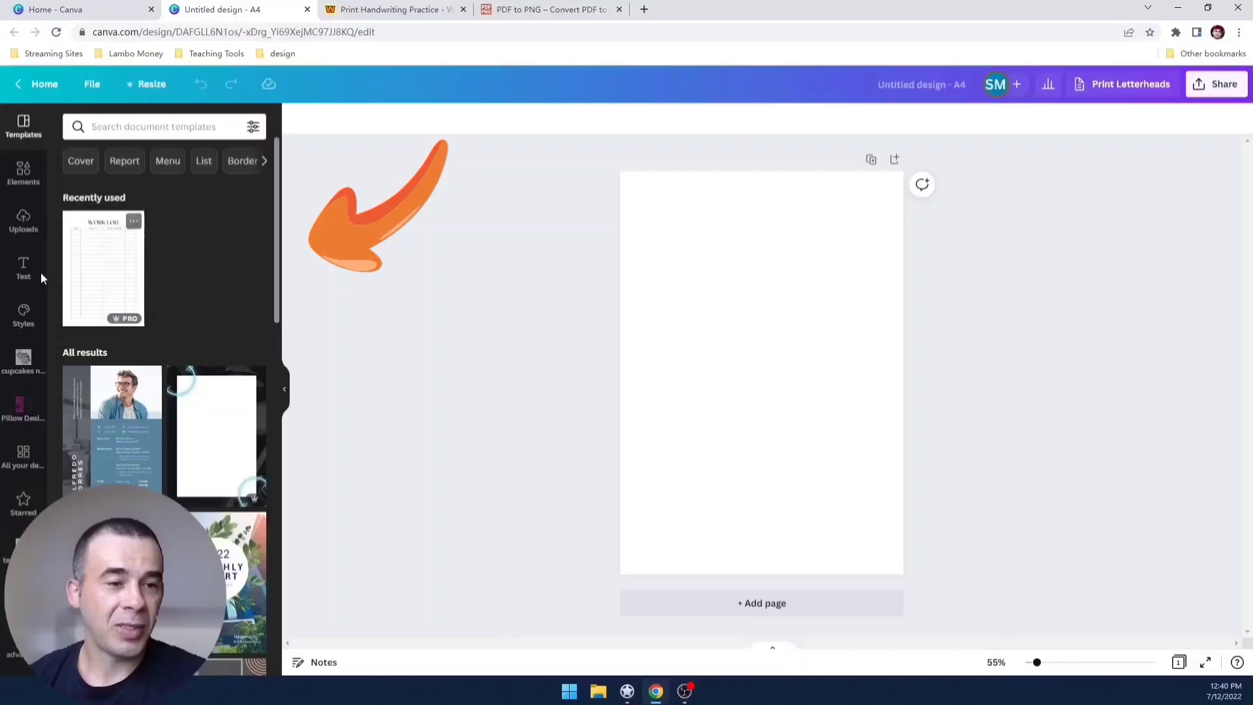
# Step: Add a heading text box and move it near the top of the page
pyautogui.click(22, 269)
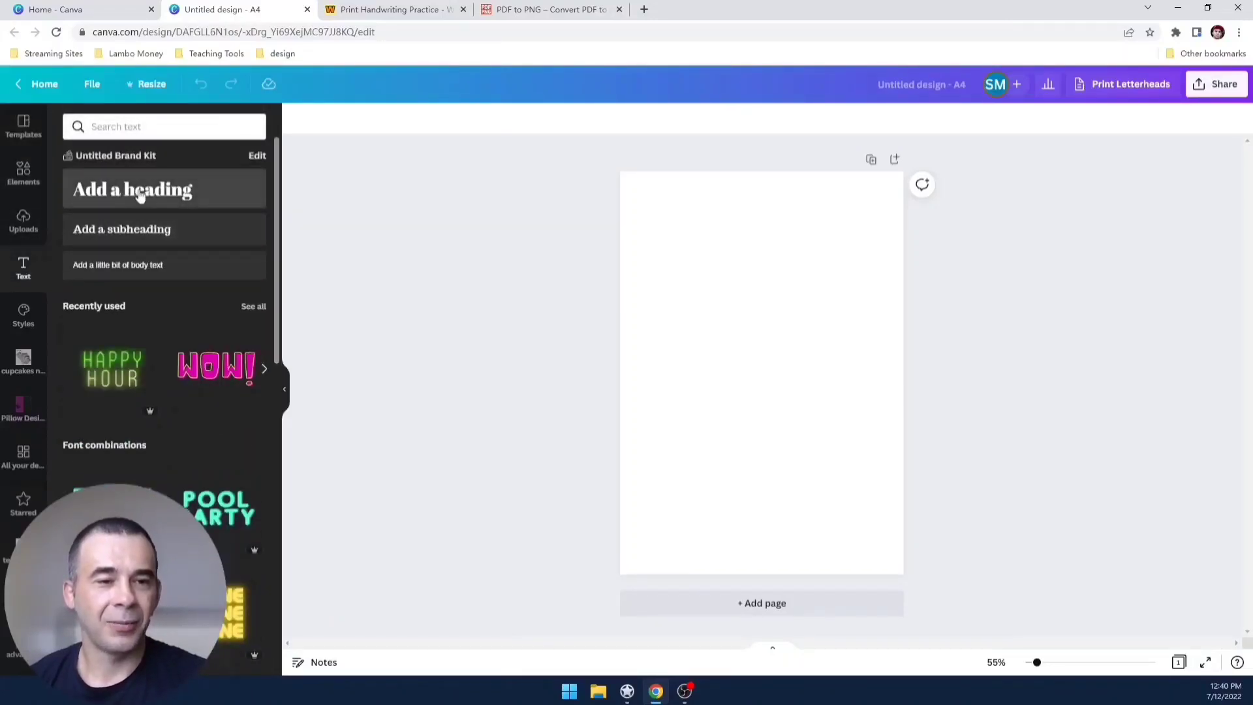
pyautogui.click(133, 190)
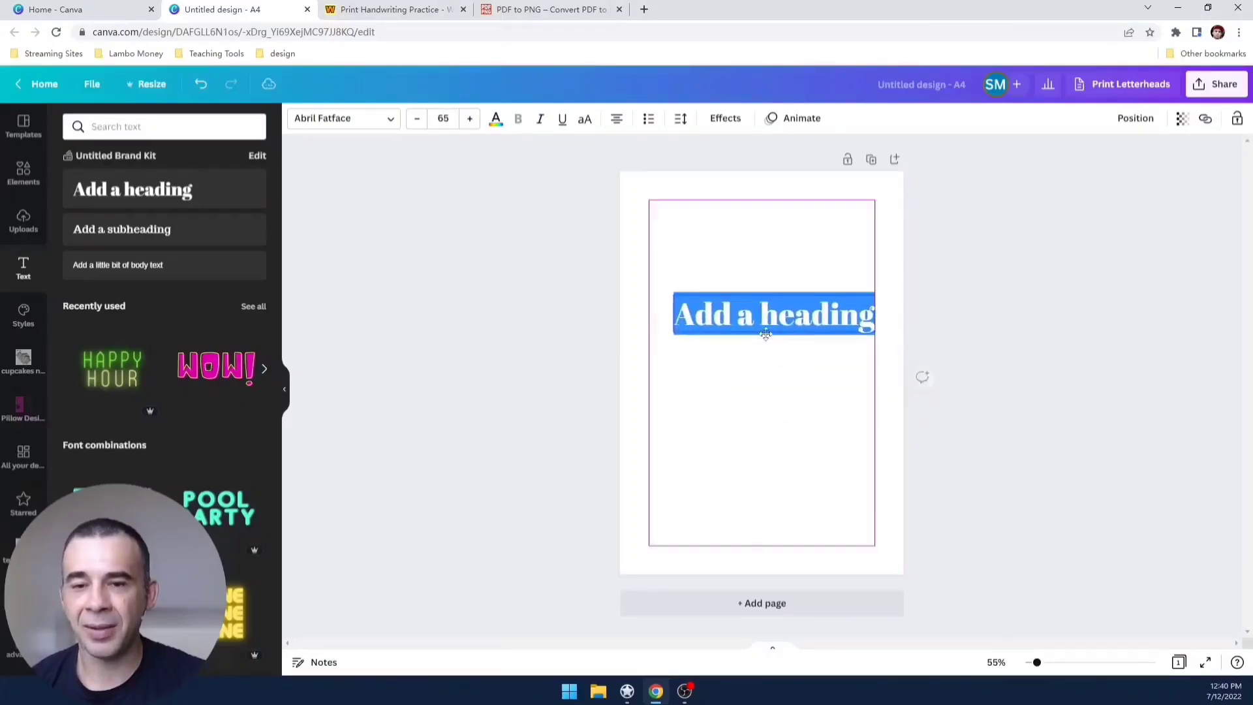
pyautogui.moveTo(773, 313); pyautogui.dragTo(761, 218)
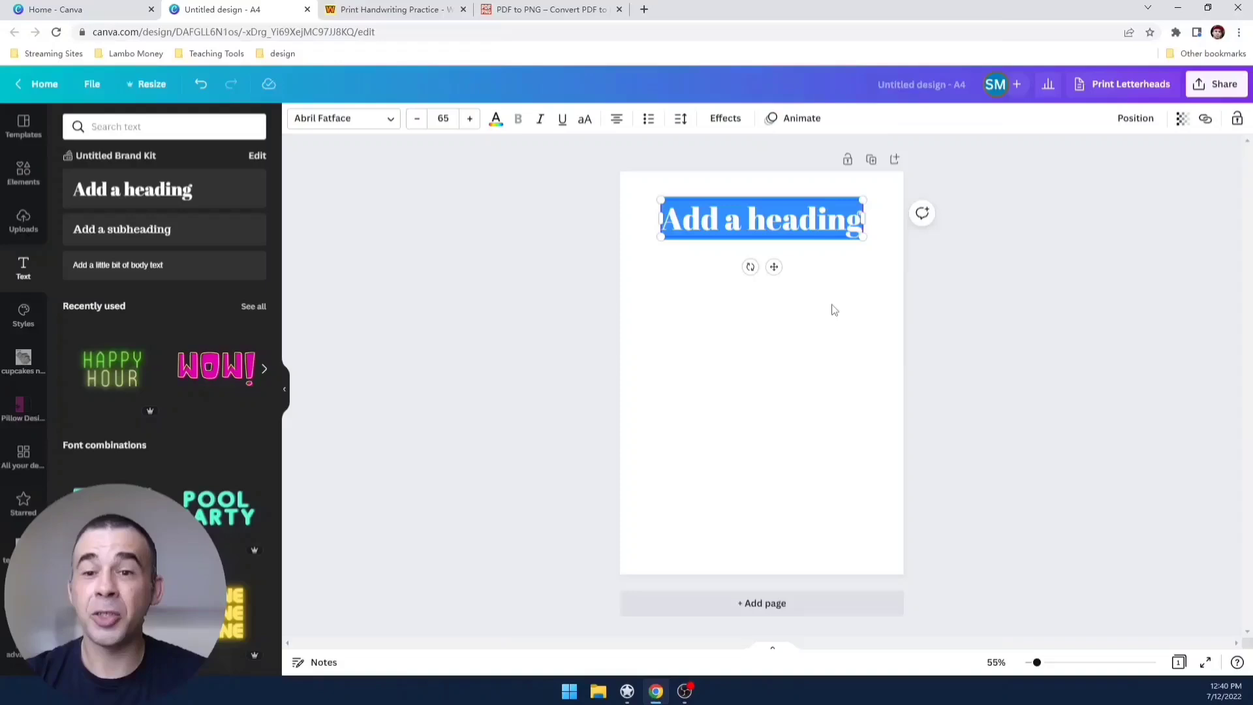
# Step: Enter bow, stern, port, starboard and hull, each on its own line
pyautogui.write('bow')
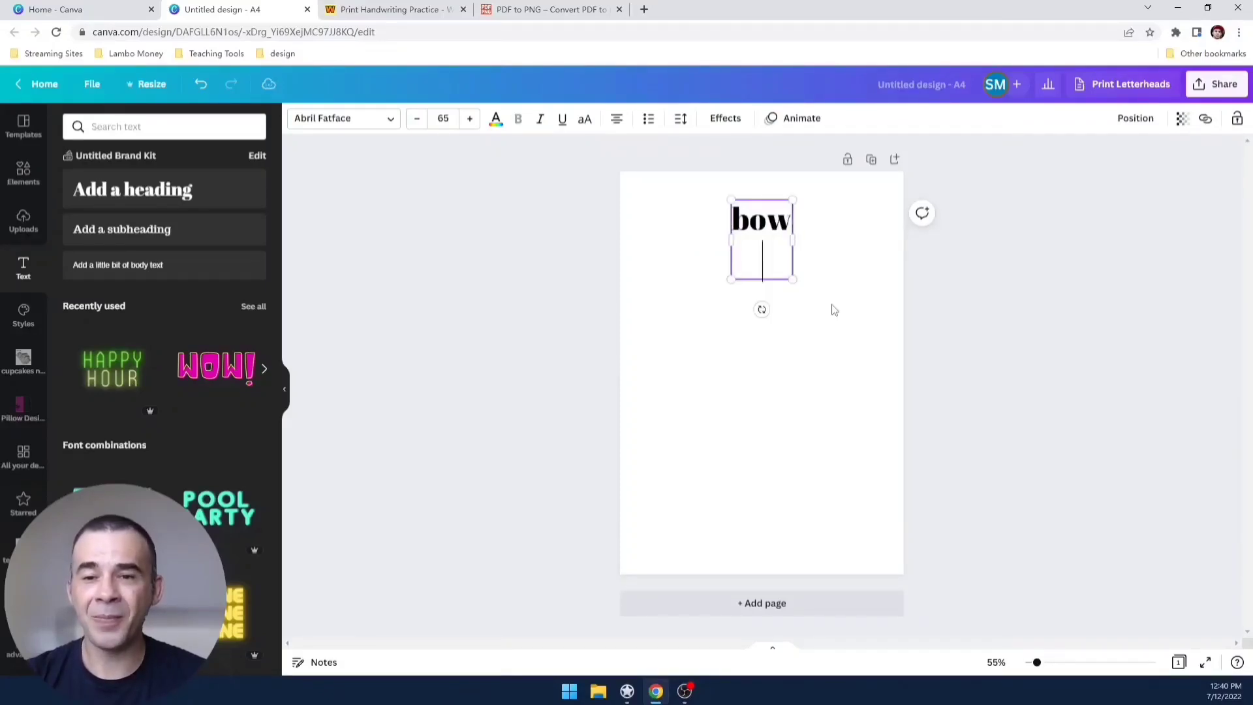
pyautogui.write('stern')
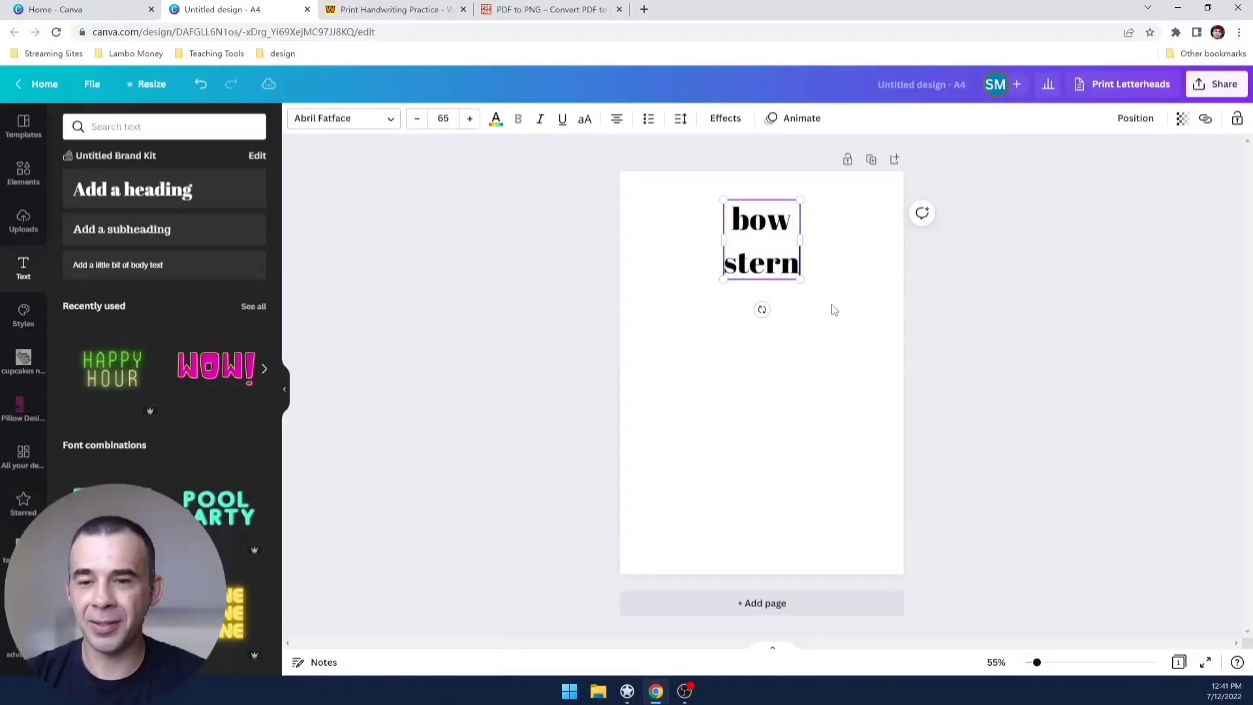
pyautogui.write('port')
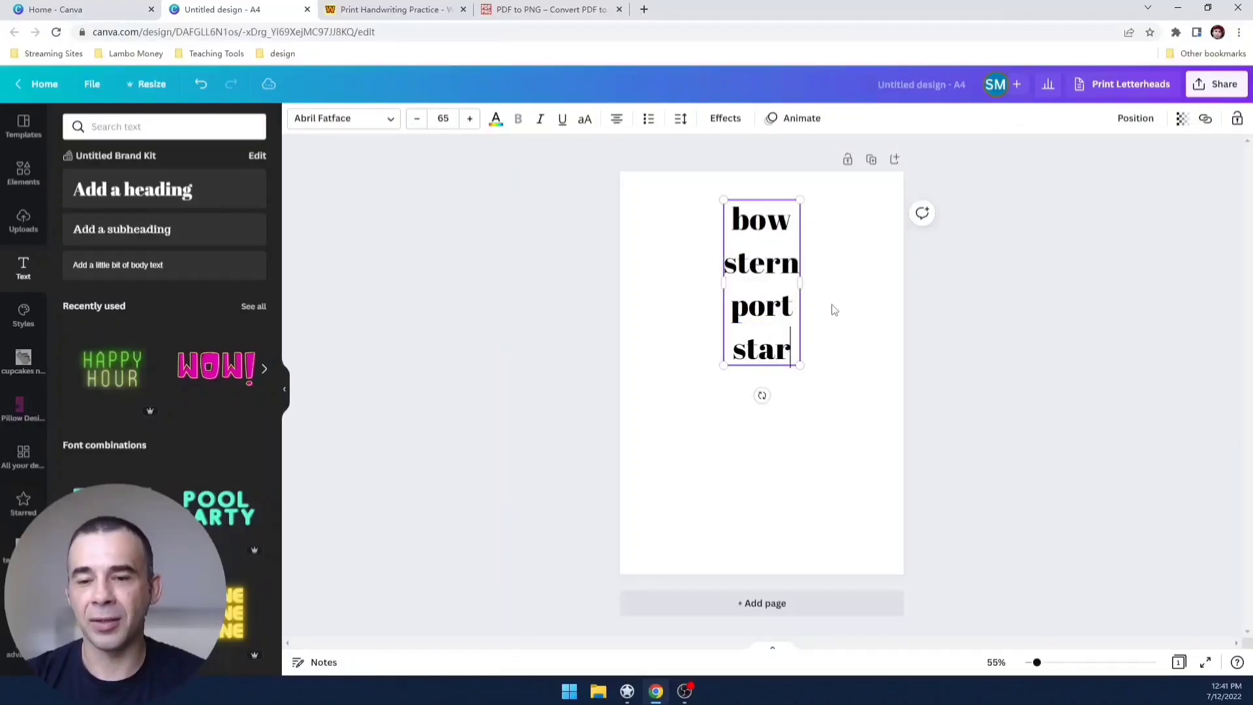
pyautogui.write('board')
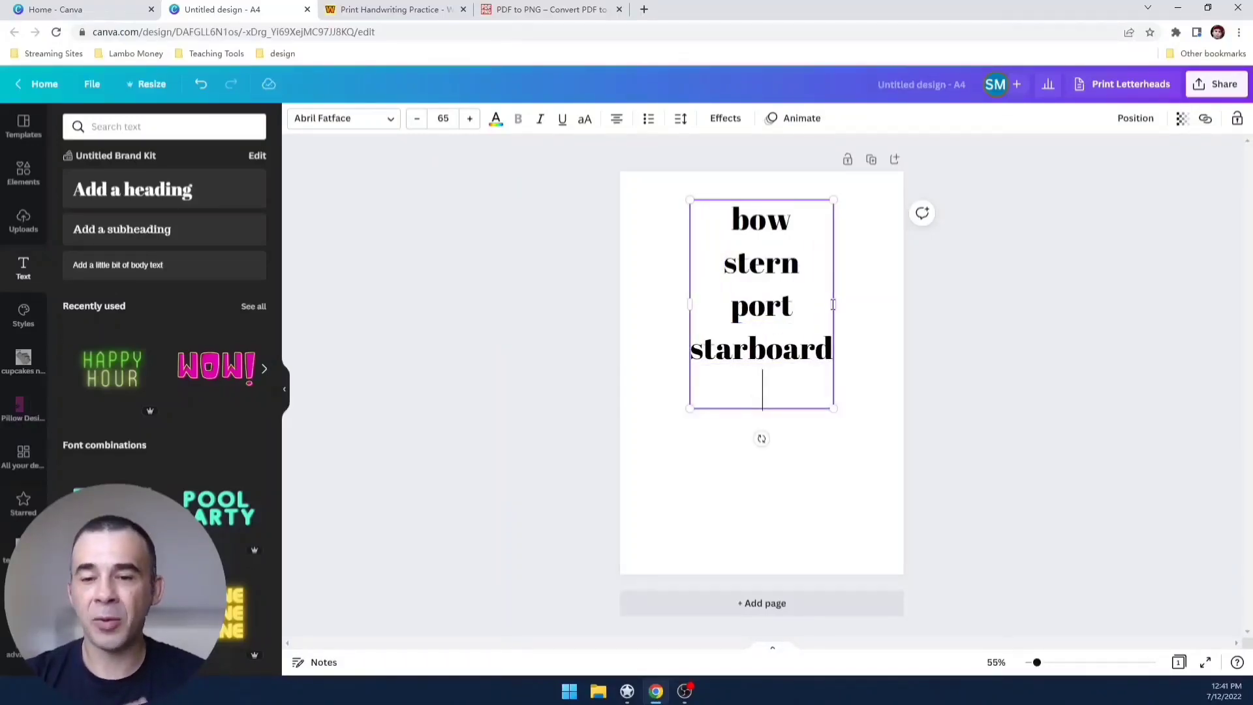
pyautogui.write('h')
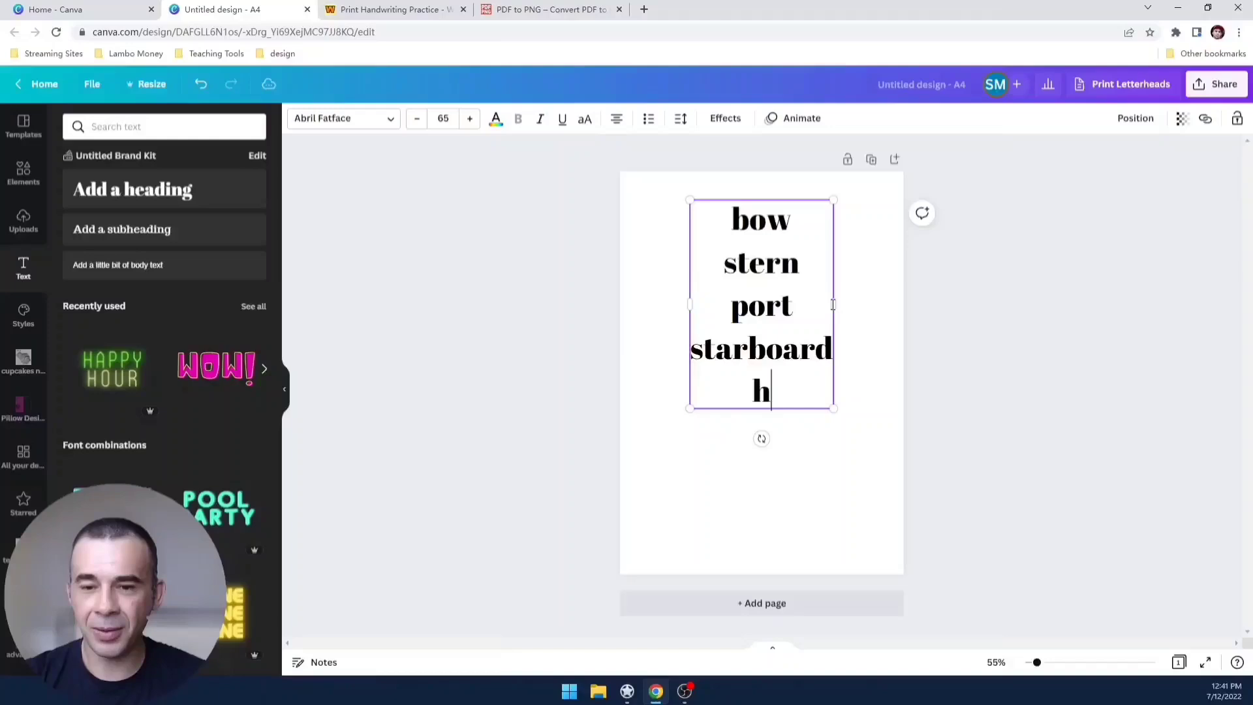
pyautogui.write('ull')
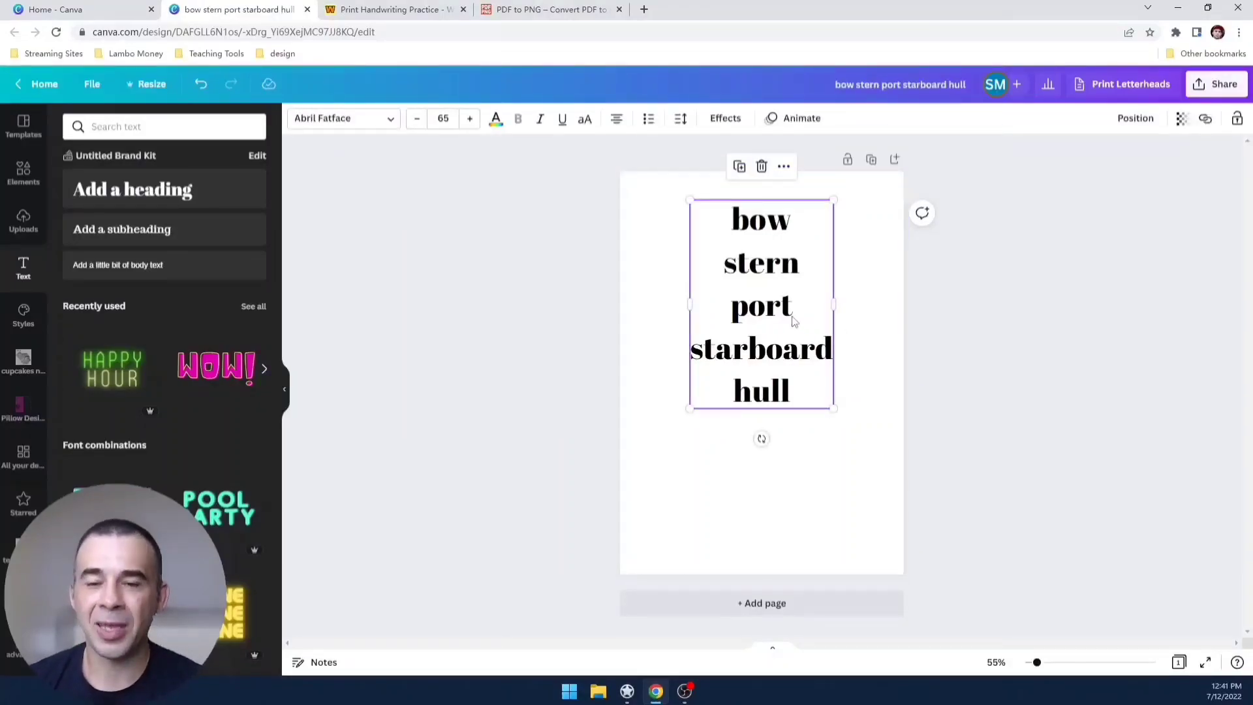
# Step: Left-align the word list and enlarge the text box to size 87.2
pyautogui.moveTo(761, 304); pyautogui.dragTo(761, 336)
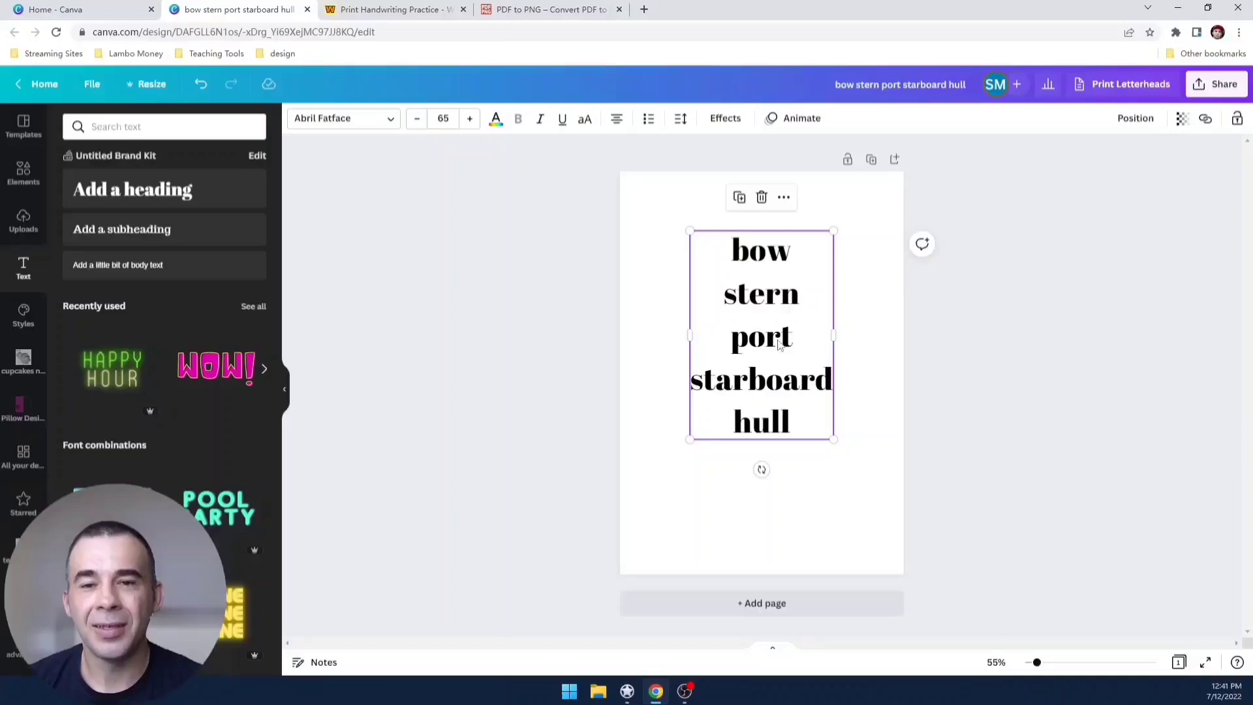
pyautogui.click(616, 118)
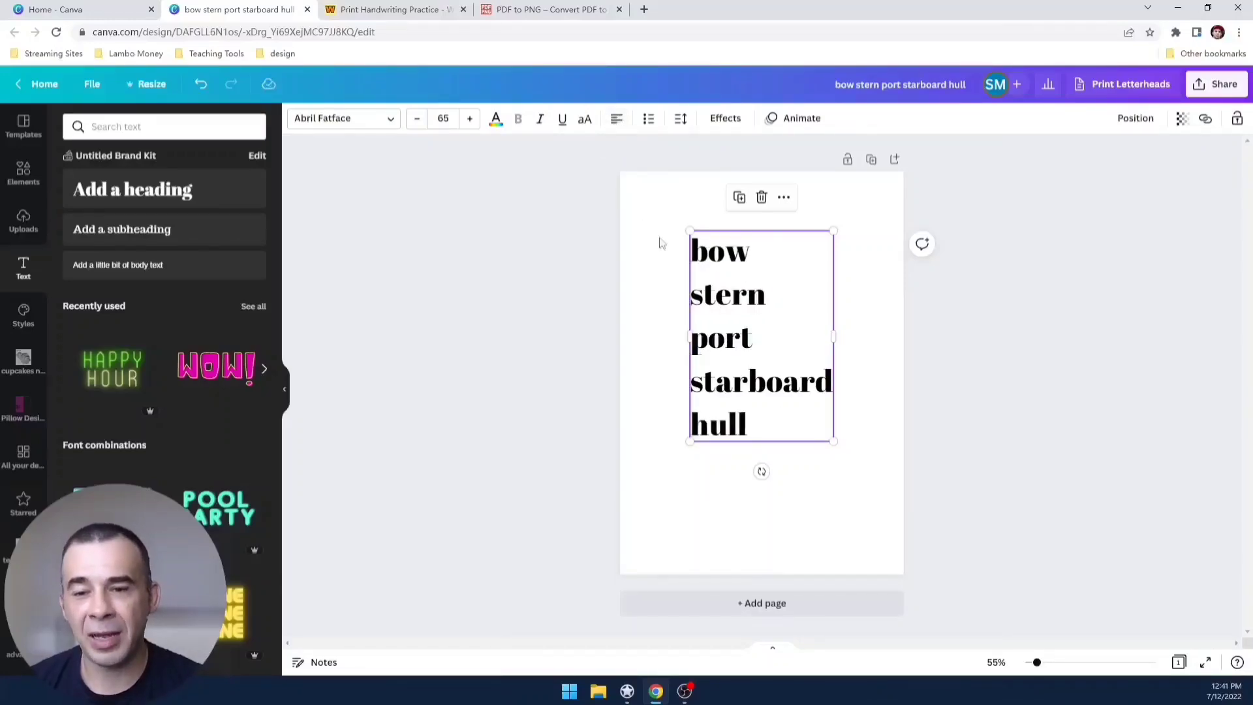
pyautogui.moveTo(836, 442); pyautogui.dragTo(866, 478)
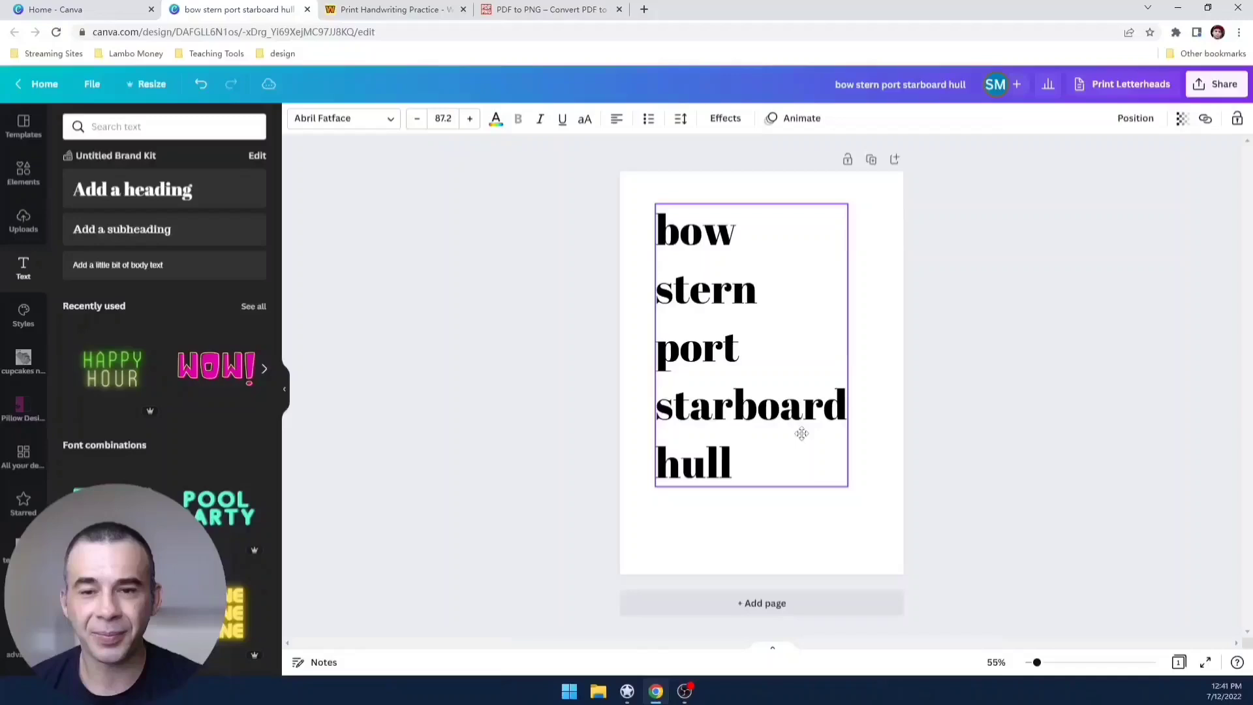
pyautogui.click(802, 435)
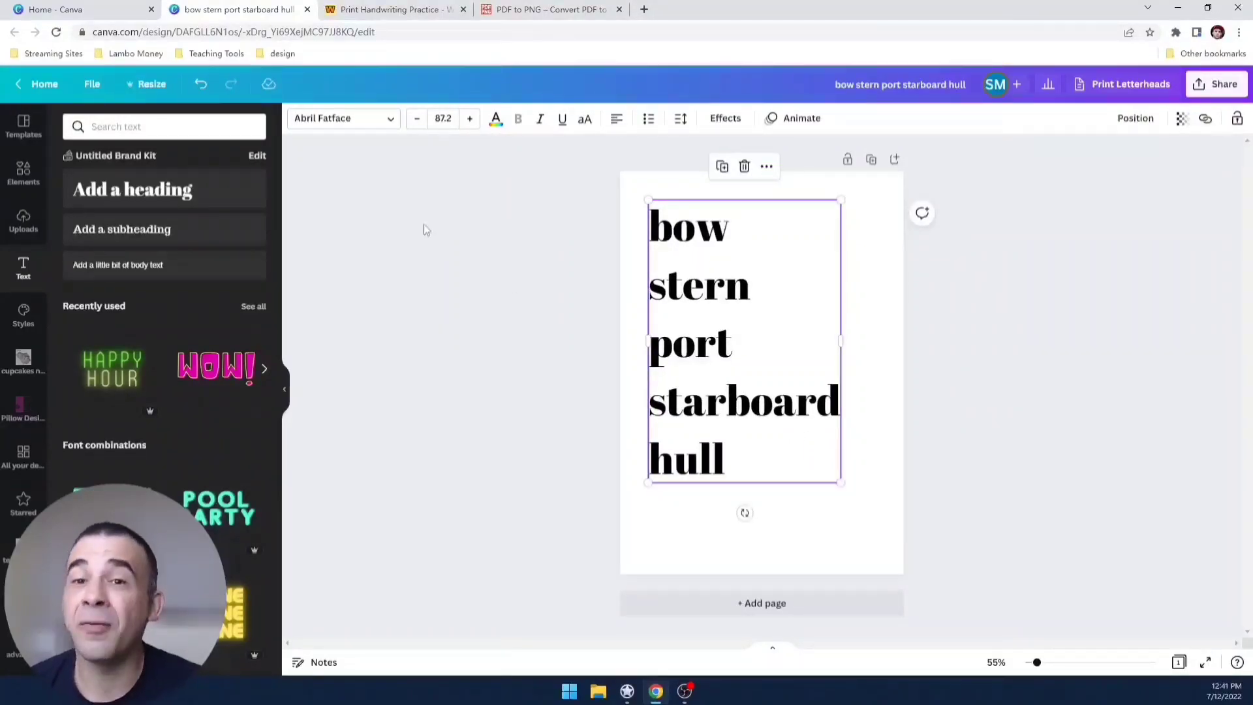
pyautogui.moveTo(395, 149)
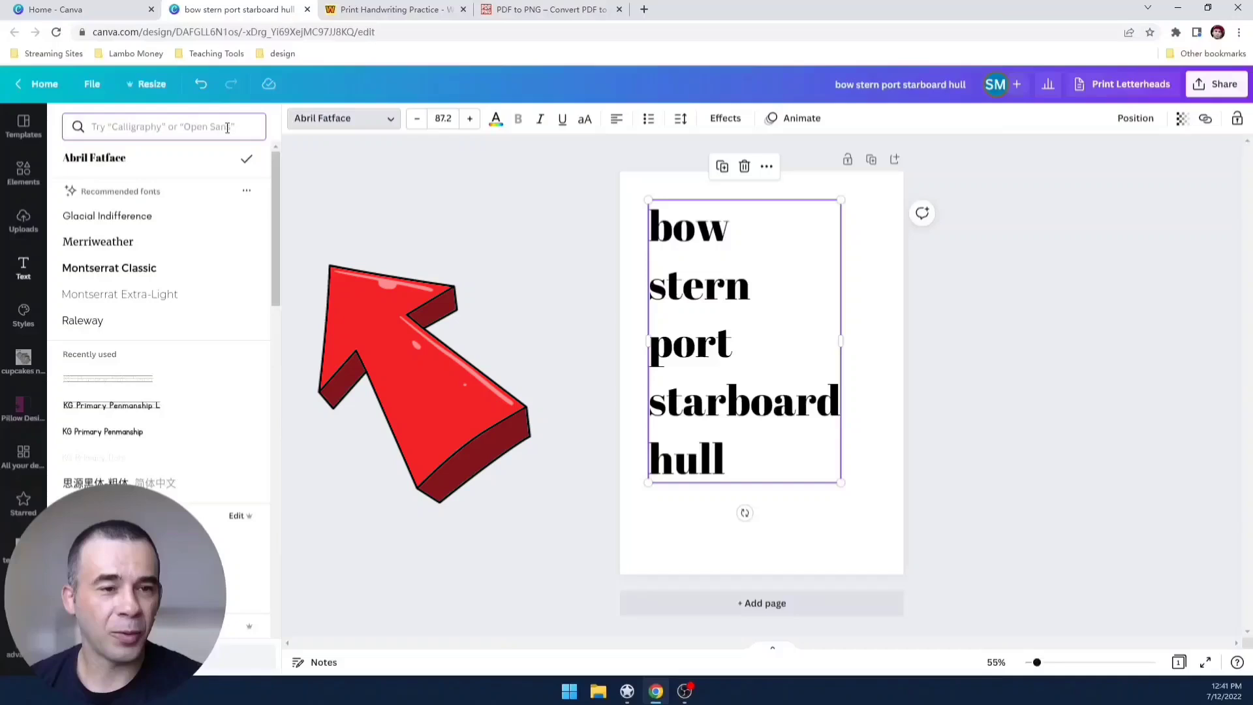
# Step: Search 'kg' in fonts, apply KG Primary Dots and zoom to inspect the dotted letters
pyautogui.write('k')
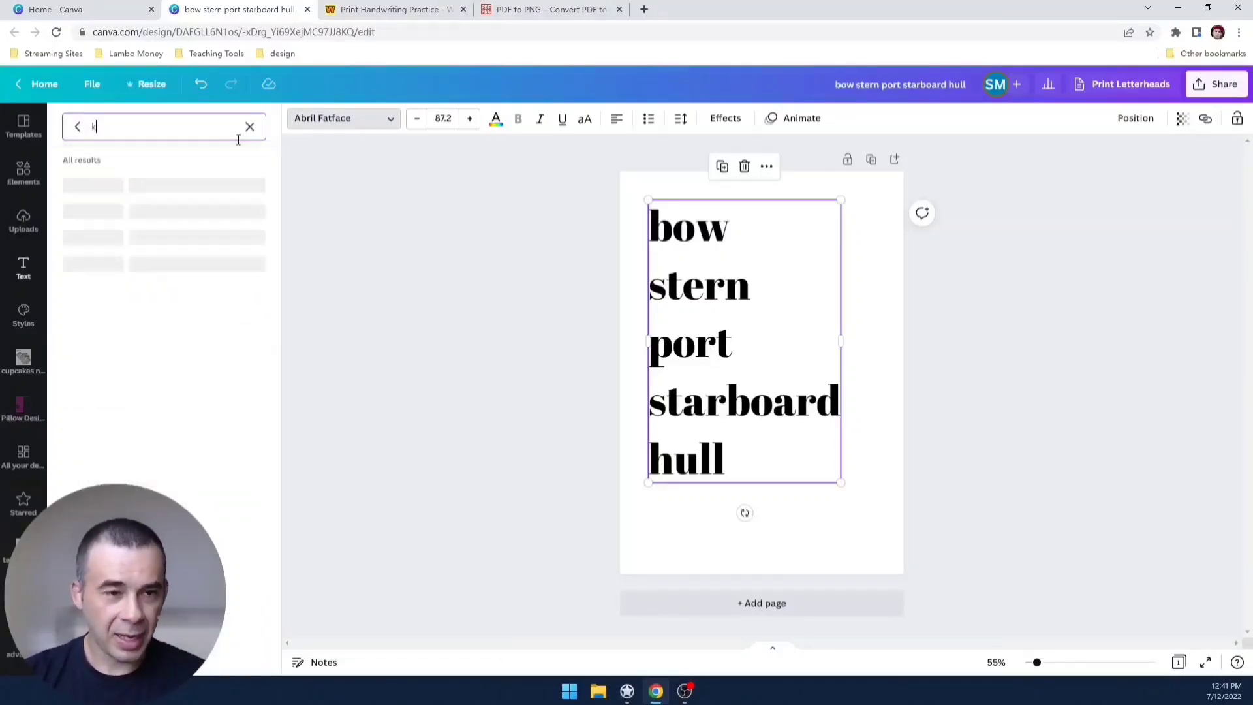
pyautogui.write('g')
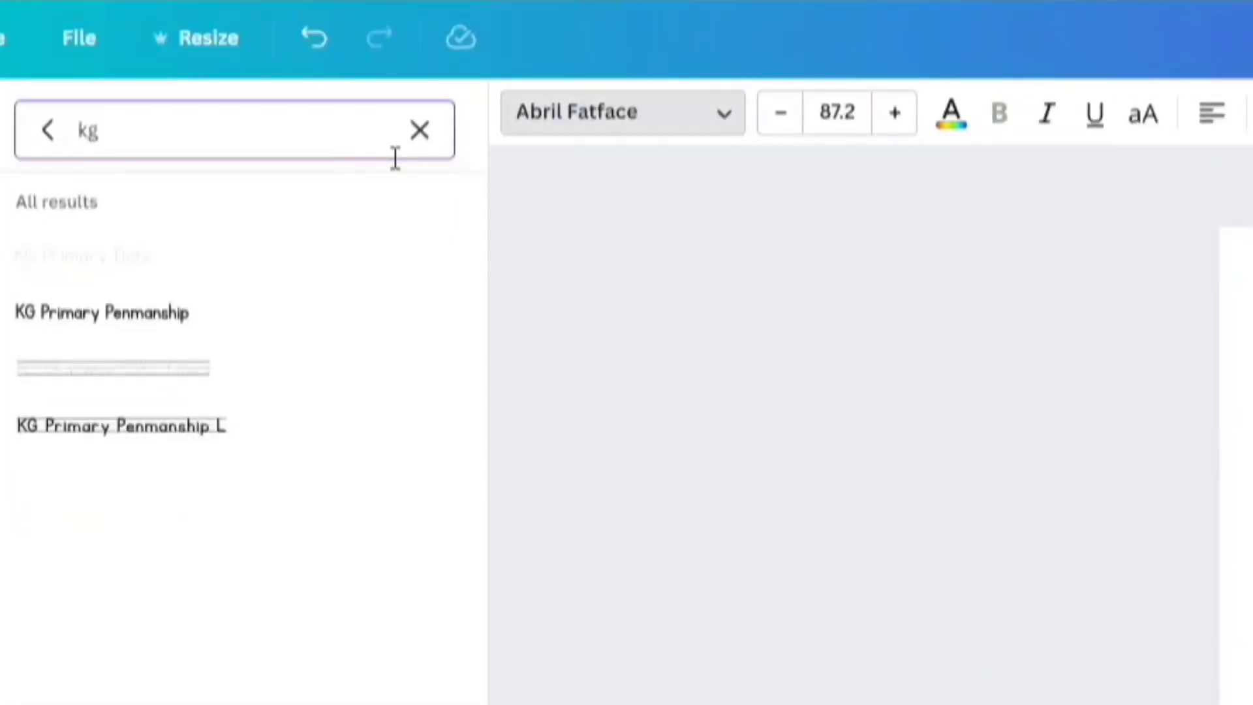
pyautogui.moveTo(138, 276)
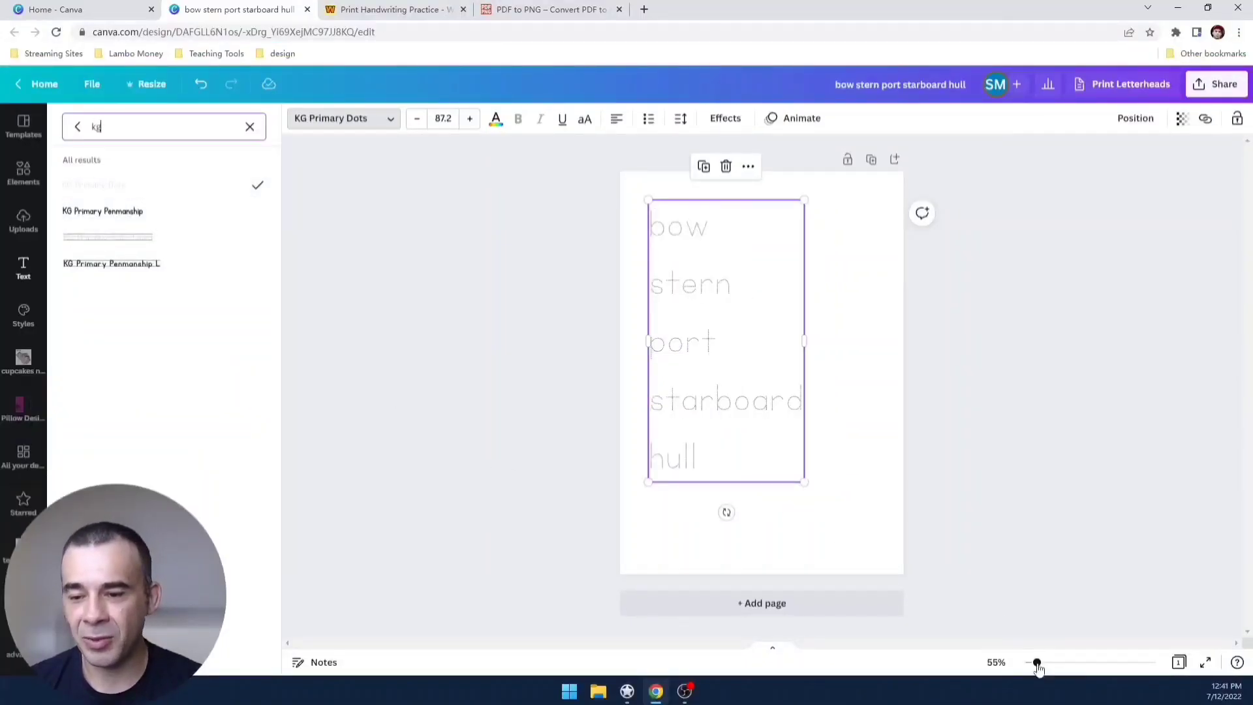
pyautogui.moveTo(1038, 662); pyautogui.dragTo(1080, 661)
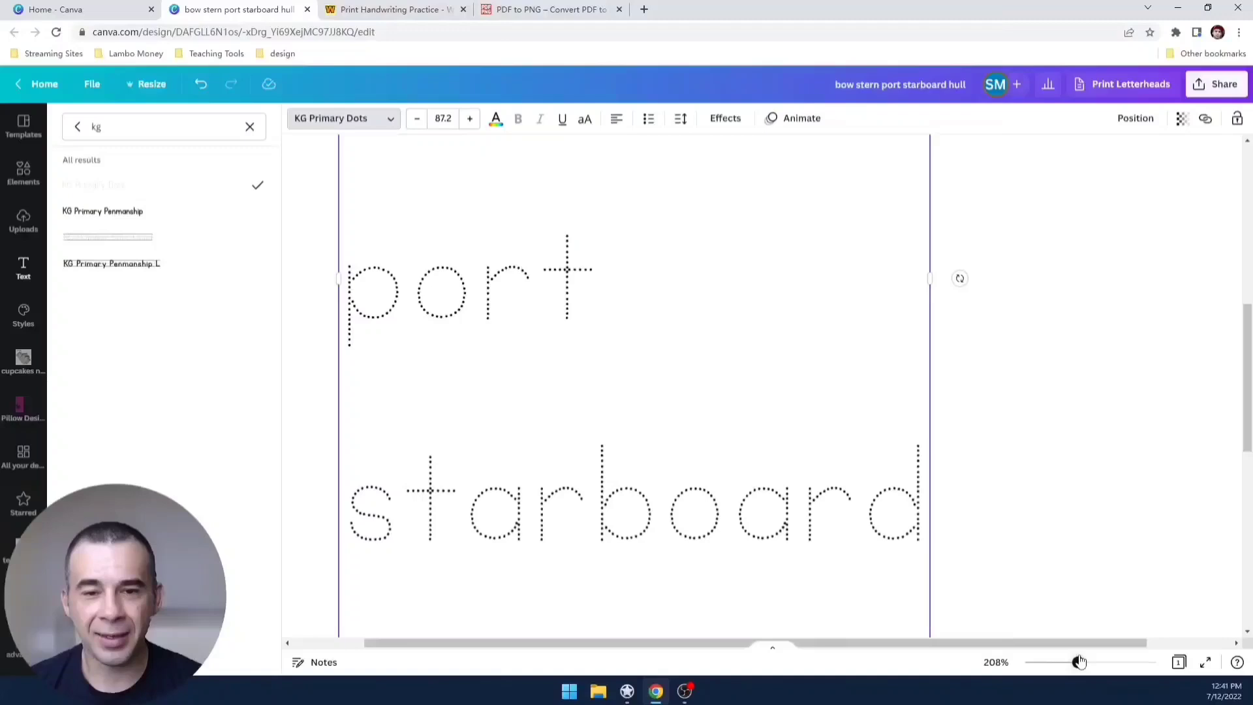
pyautogui.moveTo(1077, 661); pyautogui.dragTo(1080, 662)
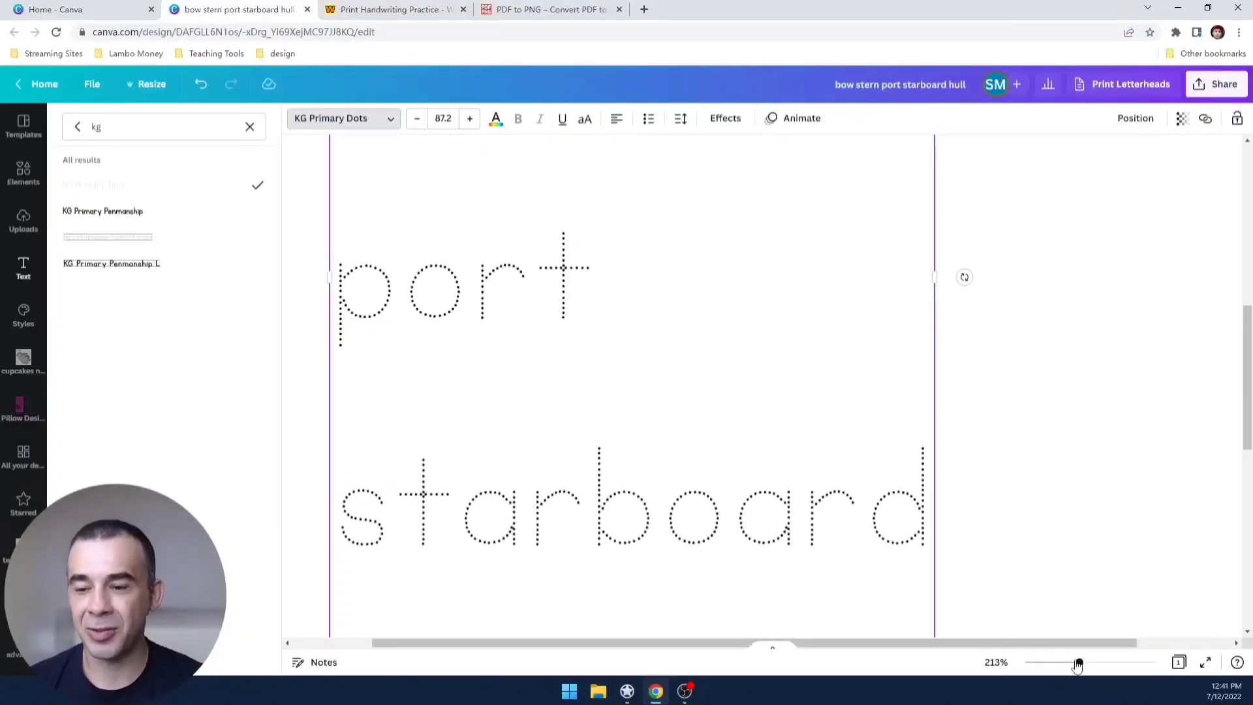
pyautogui.moveTo(1076, 661); pyautogui.dragTo(1060, 662)
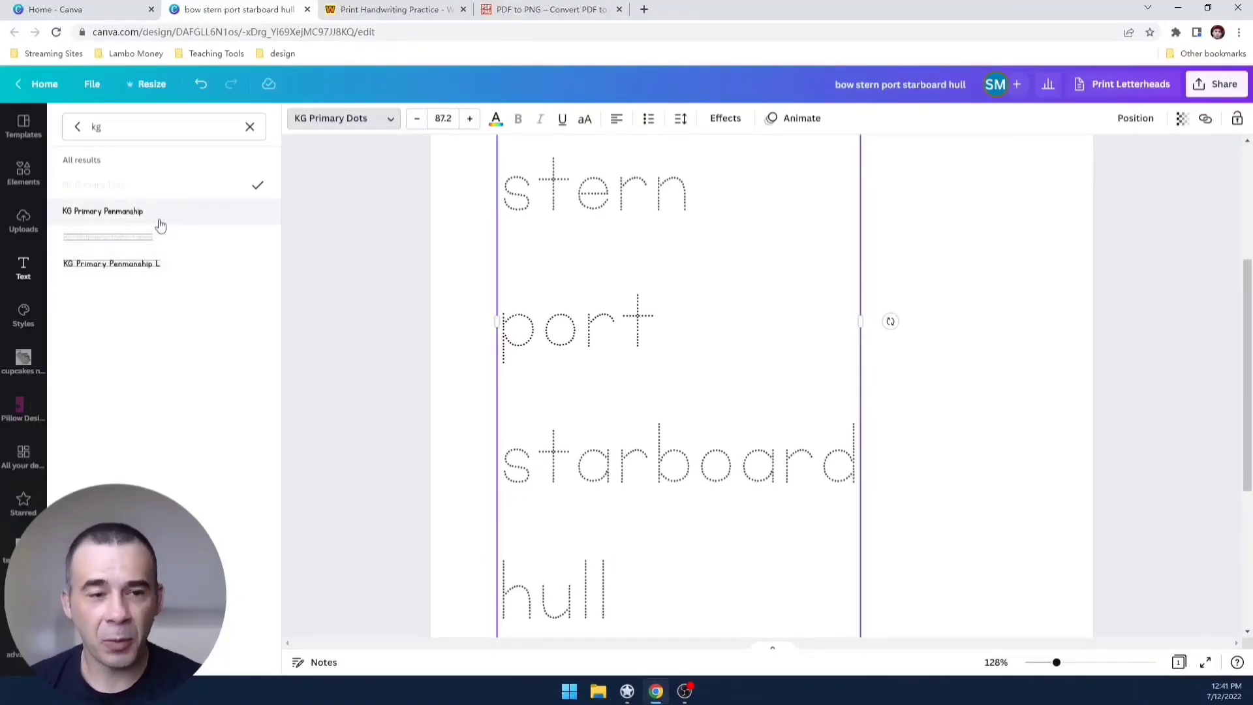
# Step: Apply the lined KG Primary Dots variant with guide lines and compare it with the plain one
pyautogui.click(101, 211)
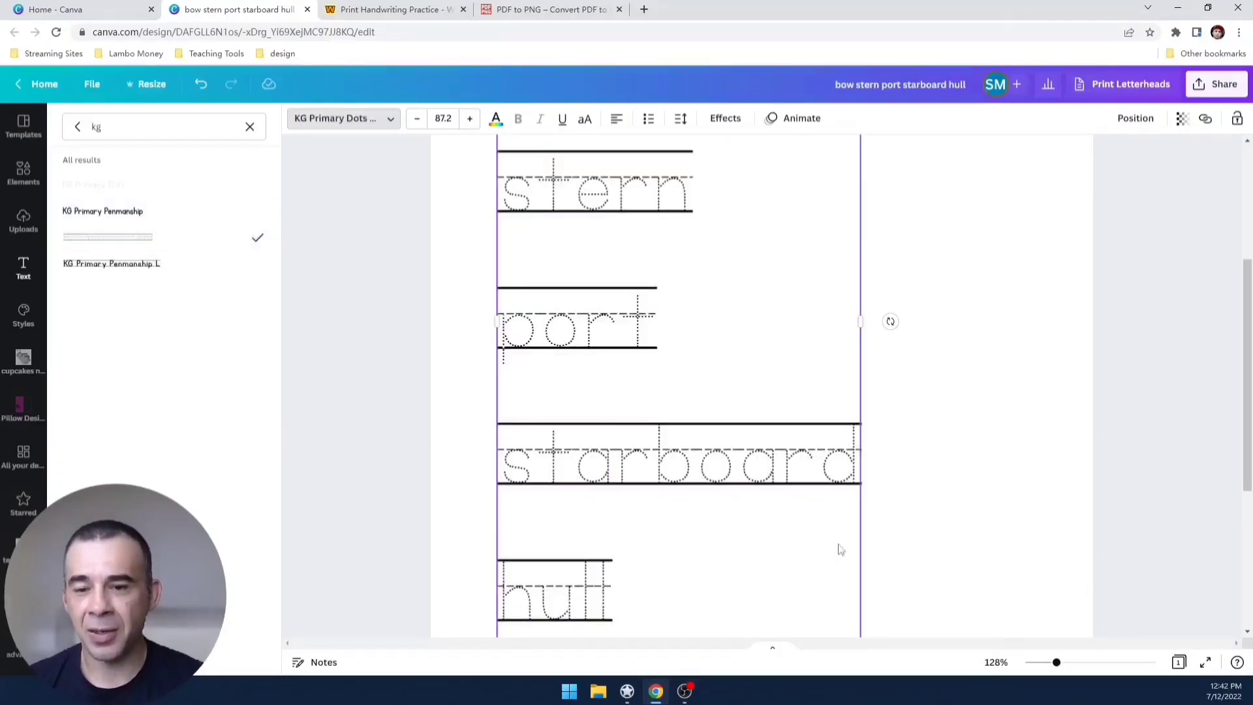
pyautogui.moveTo(1054, 661); pyautogui.dragTo(1070, 662)
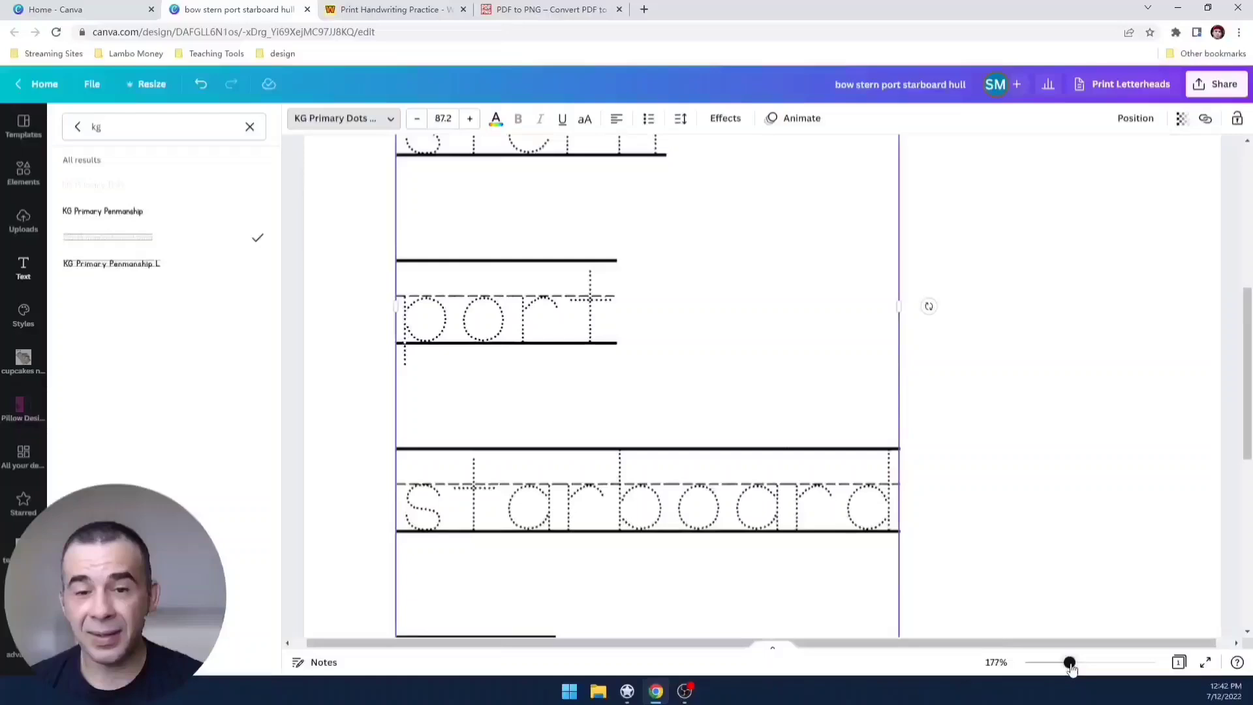
pyautogui.moveTo(1071, 662); pyautogui.dragTo(1073, 661)
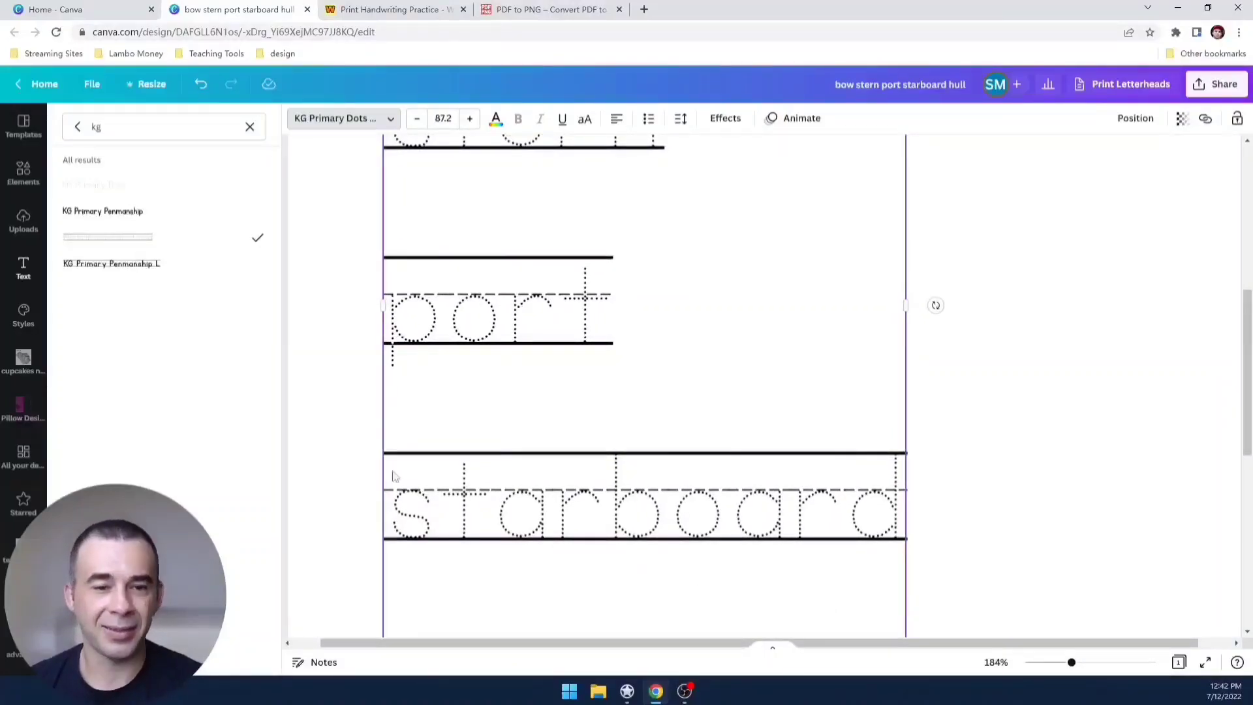
pyautogui.moveTo(159, 317)
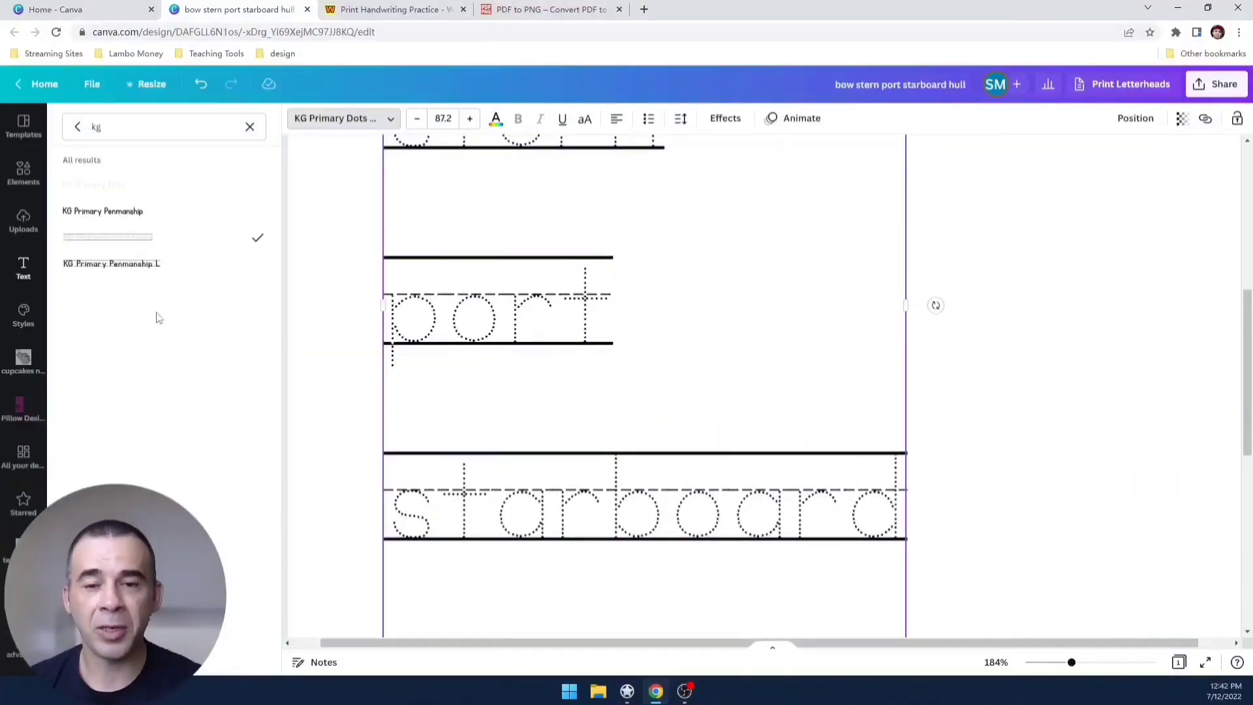
pyautogui.moveTo(140, 273)
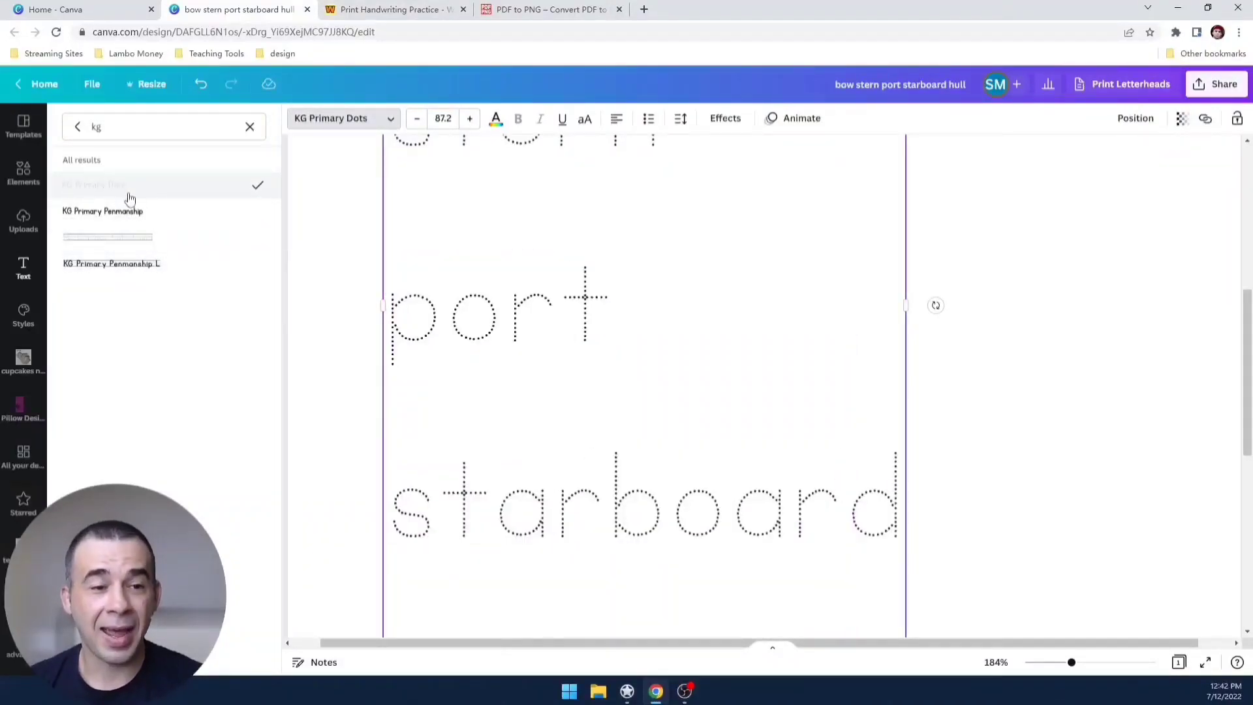
pyautogui.click(107, 236)
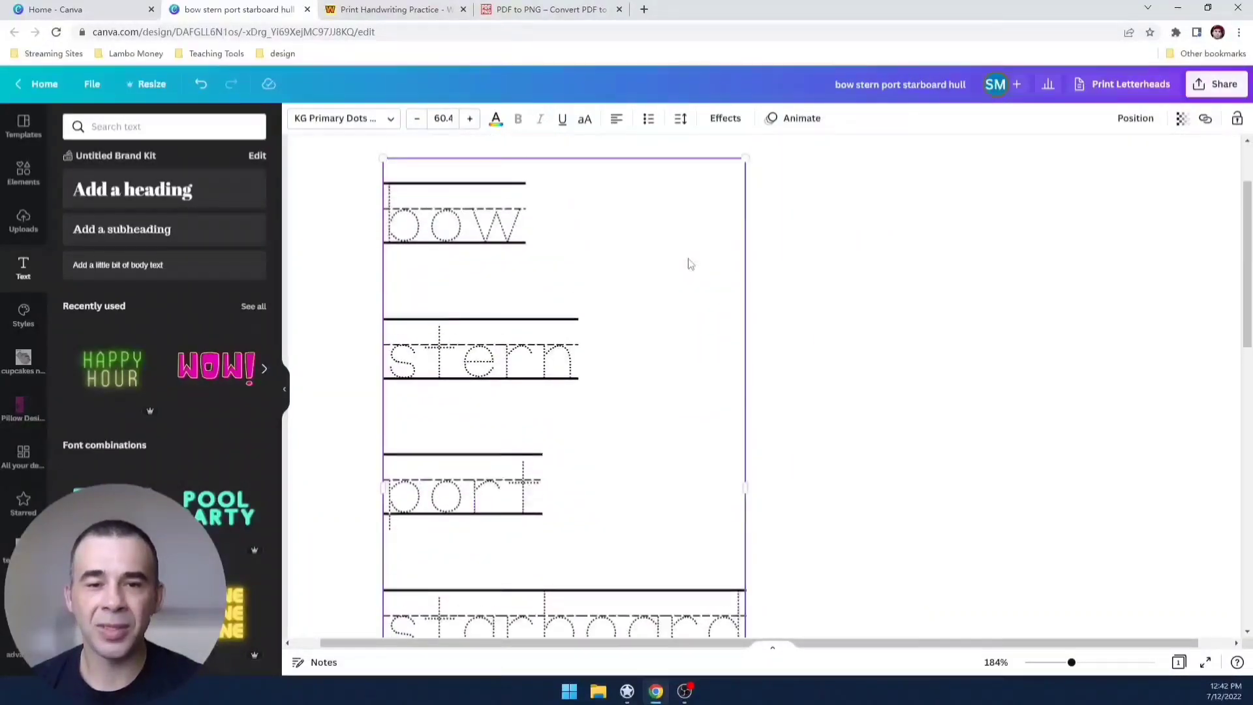
pyautogui.scroll(-3)
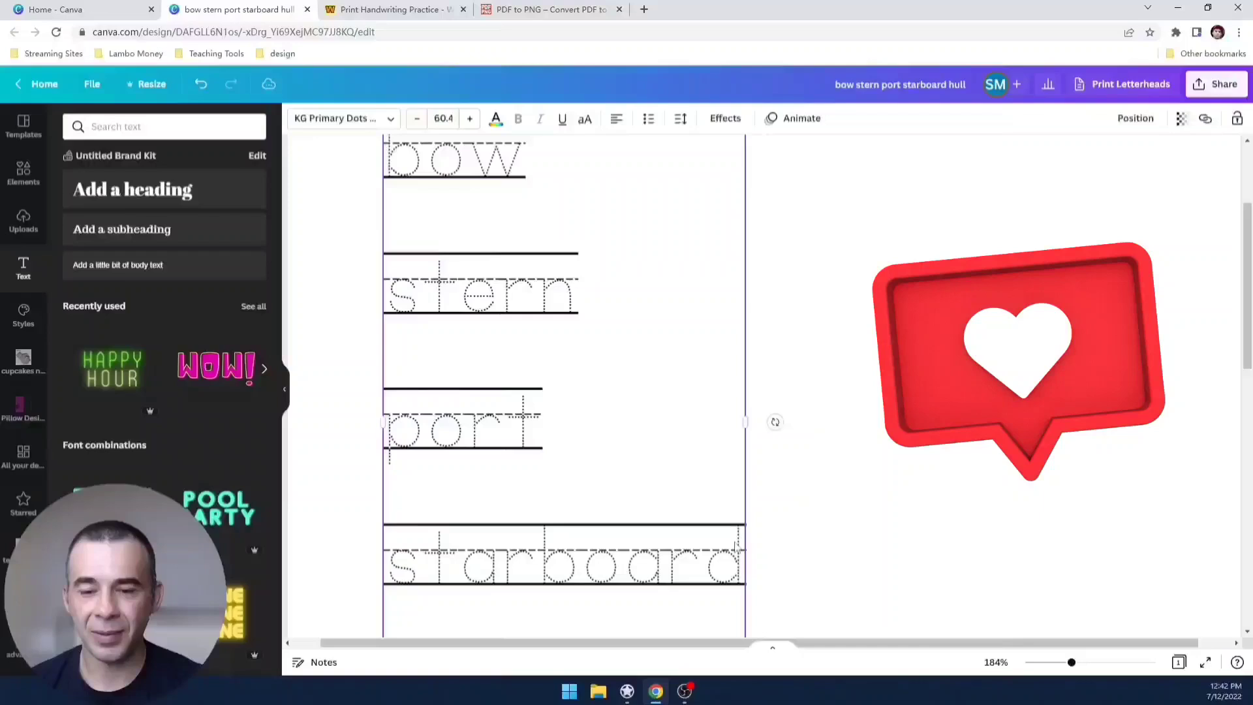
pyautogui.moveTo(1071, 662); pyautogui.dragTo(1048, 661)
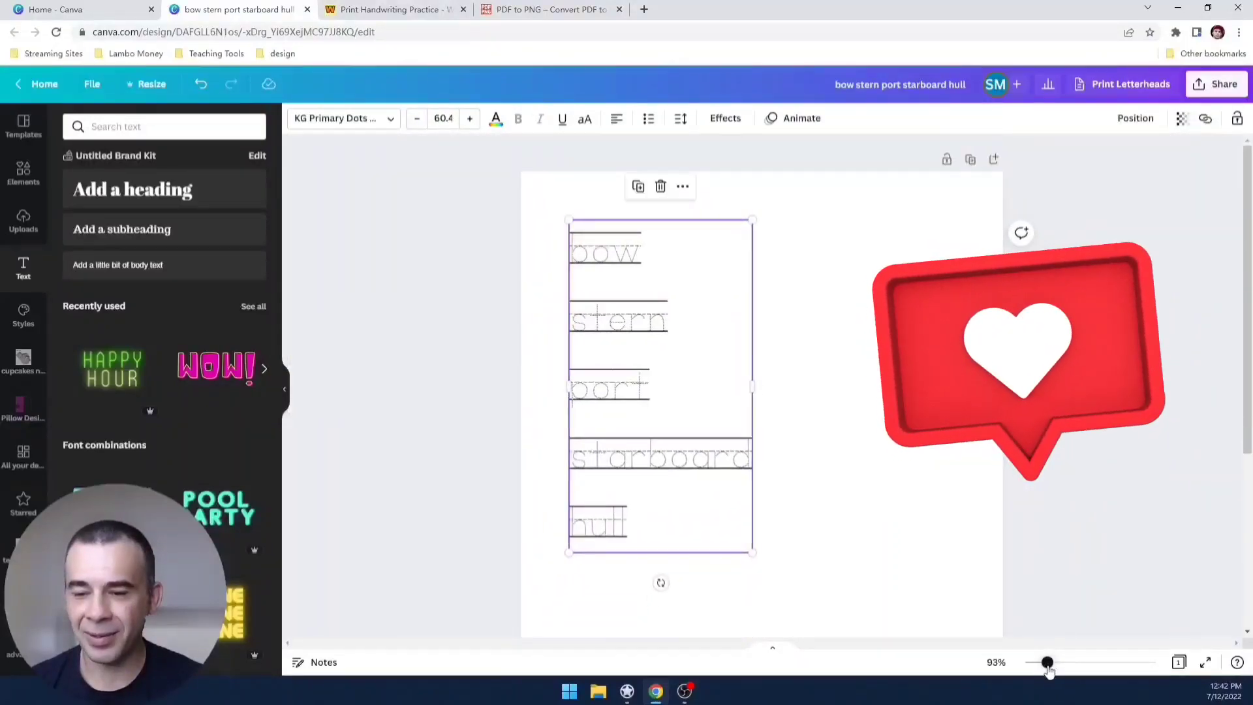